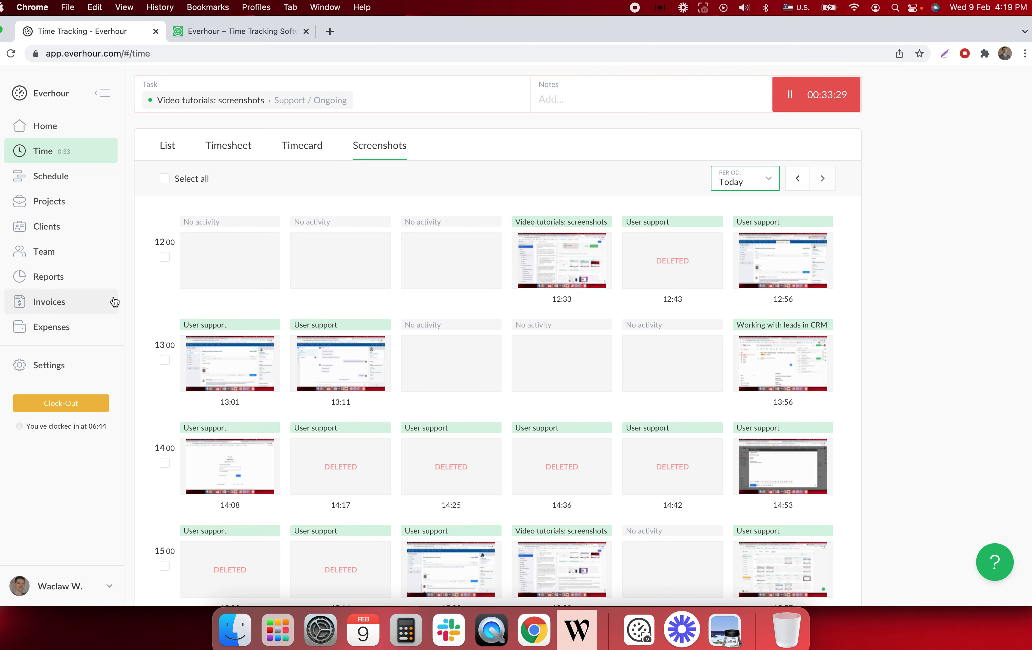
Step: Show the Apps settings page listing Schedule, Time Off, Screenshots and Timecard as enabled
left_click(48, 365)
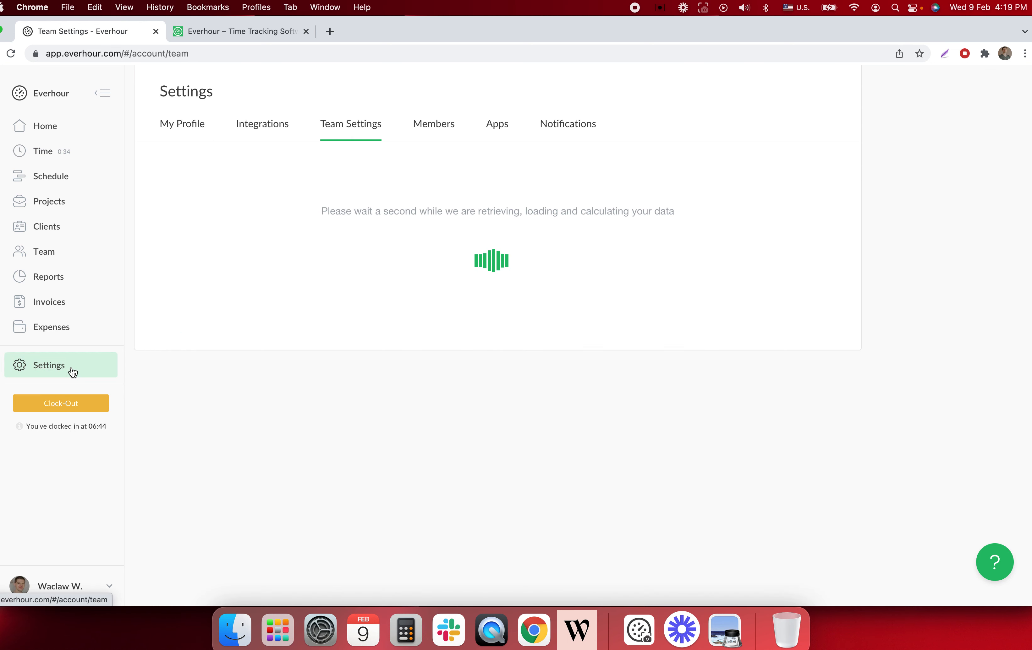
left_click(497, 124)
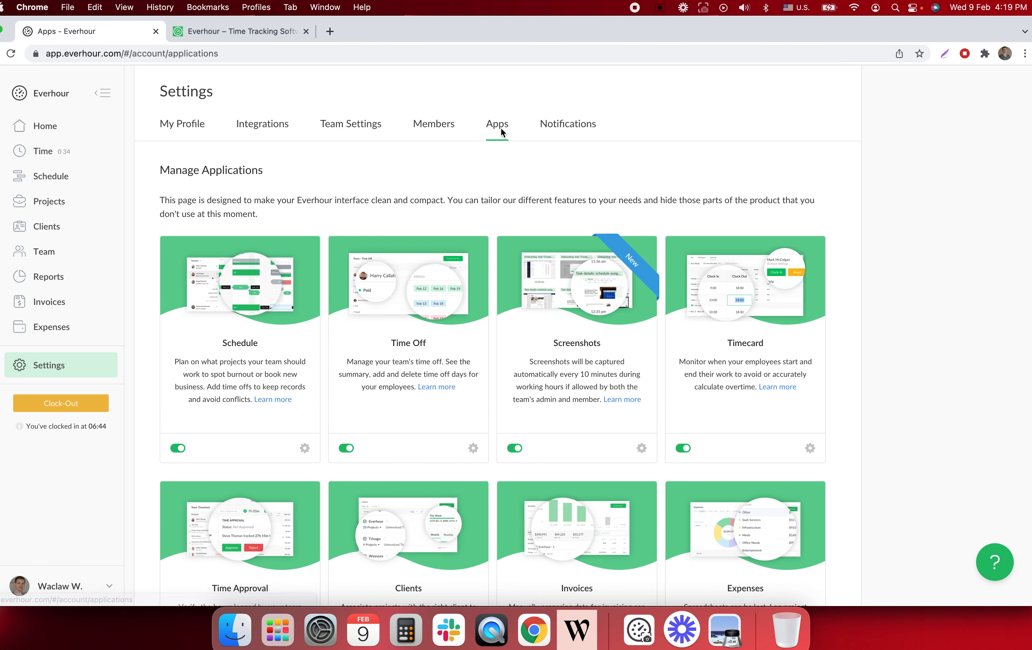
mouse_move(543, 321)
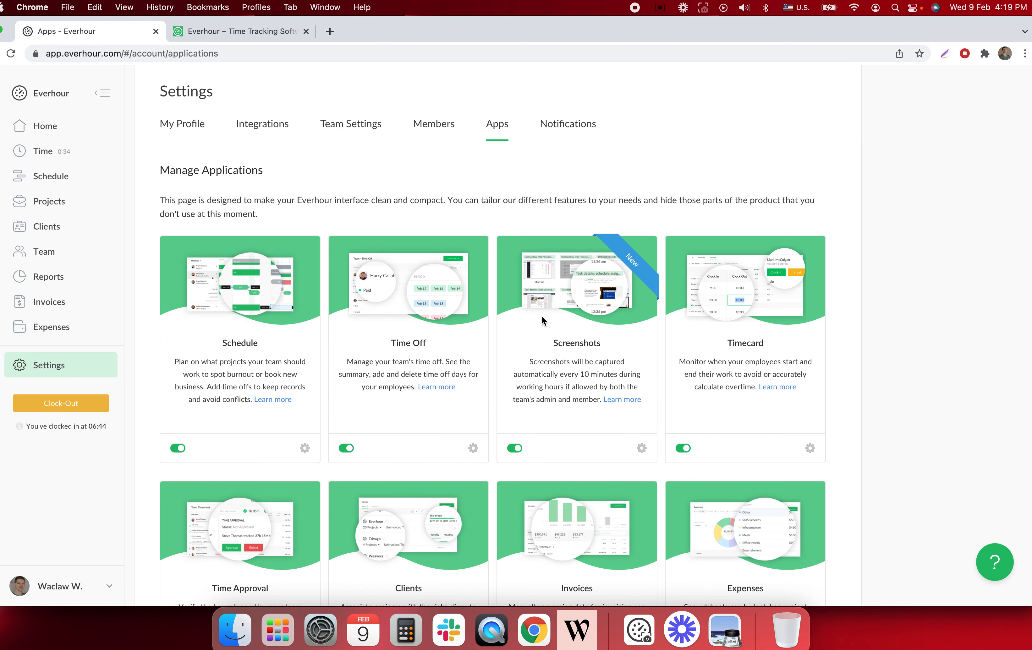
mouse_move(514, 455)
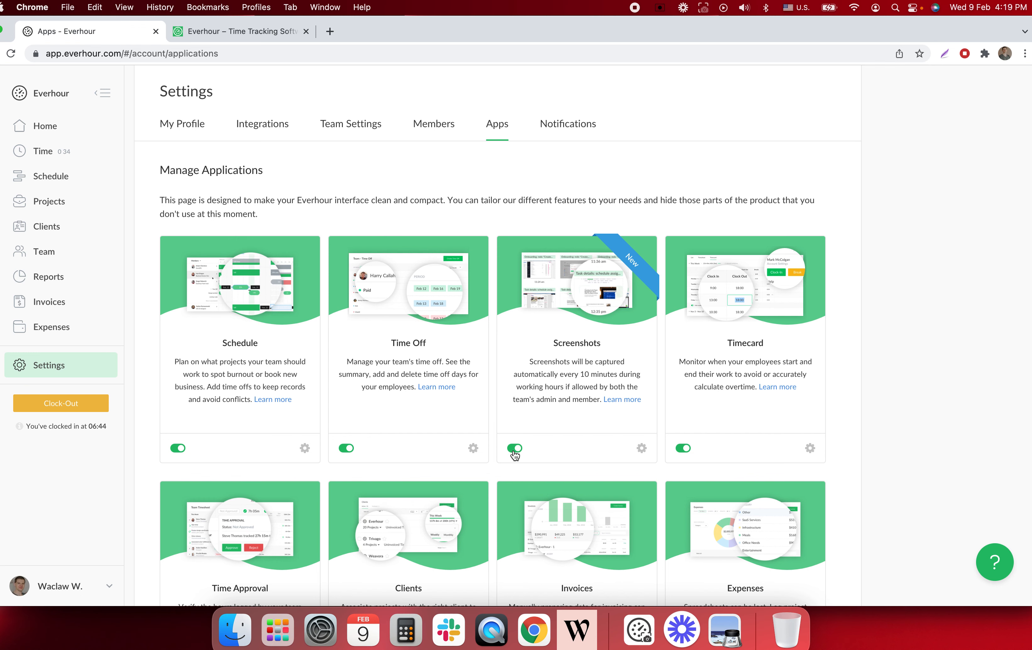
left_click(641, 448)
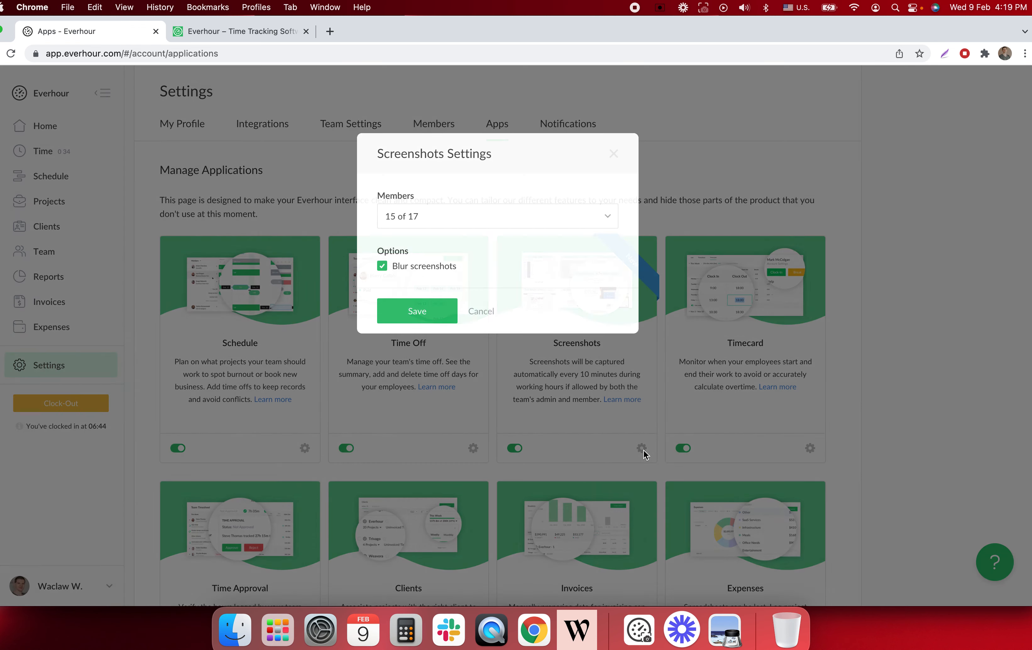
left_click(497, 216)
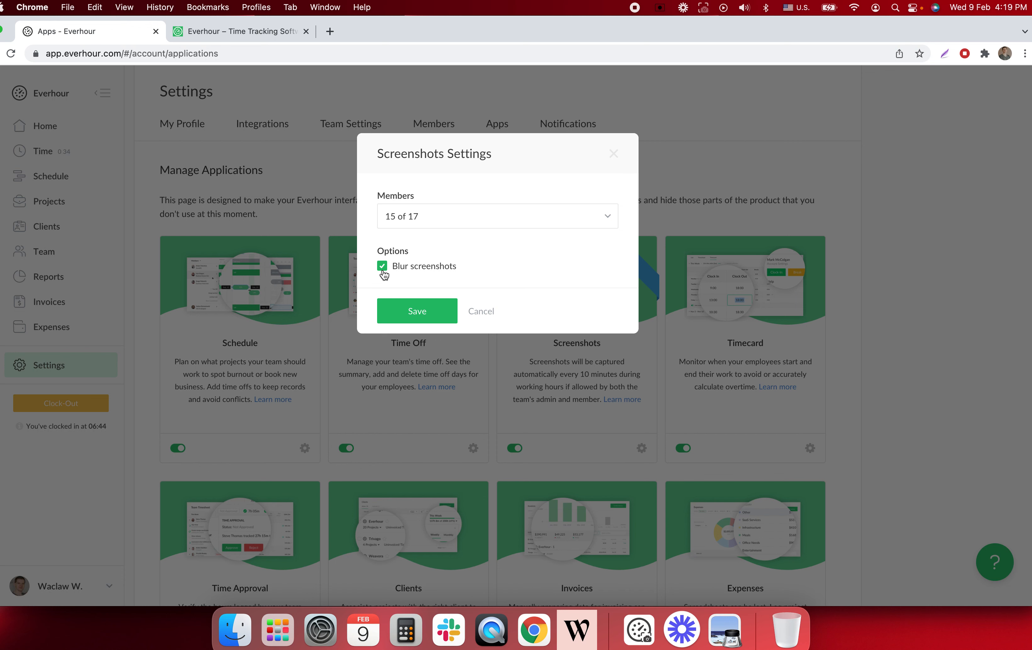
mouse_move(405, 281)
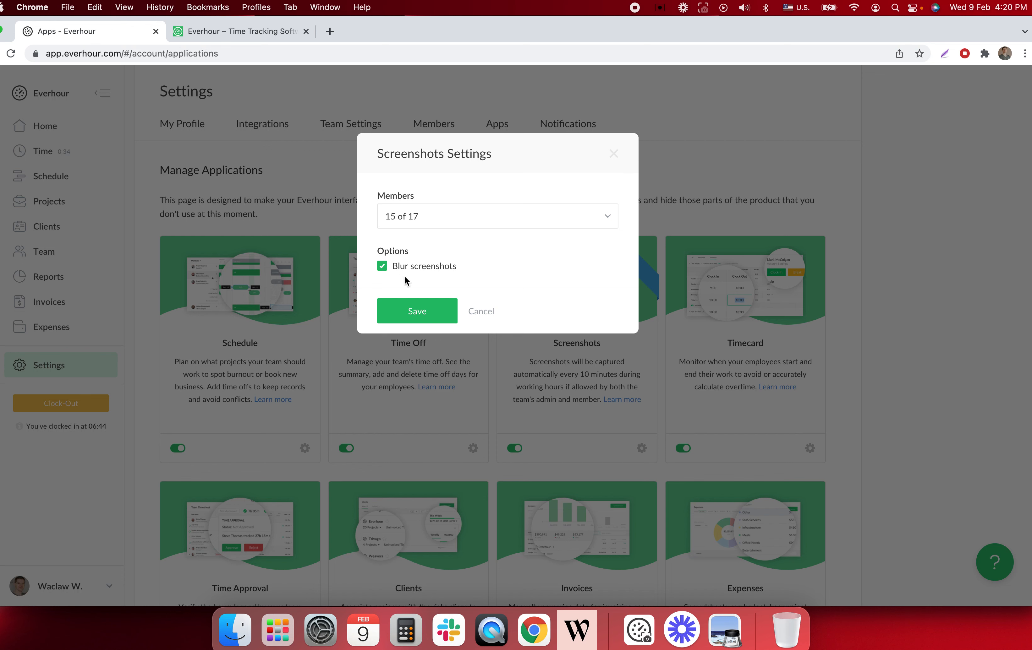
mouse_move(618, 157)
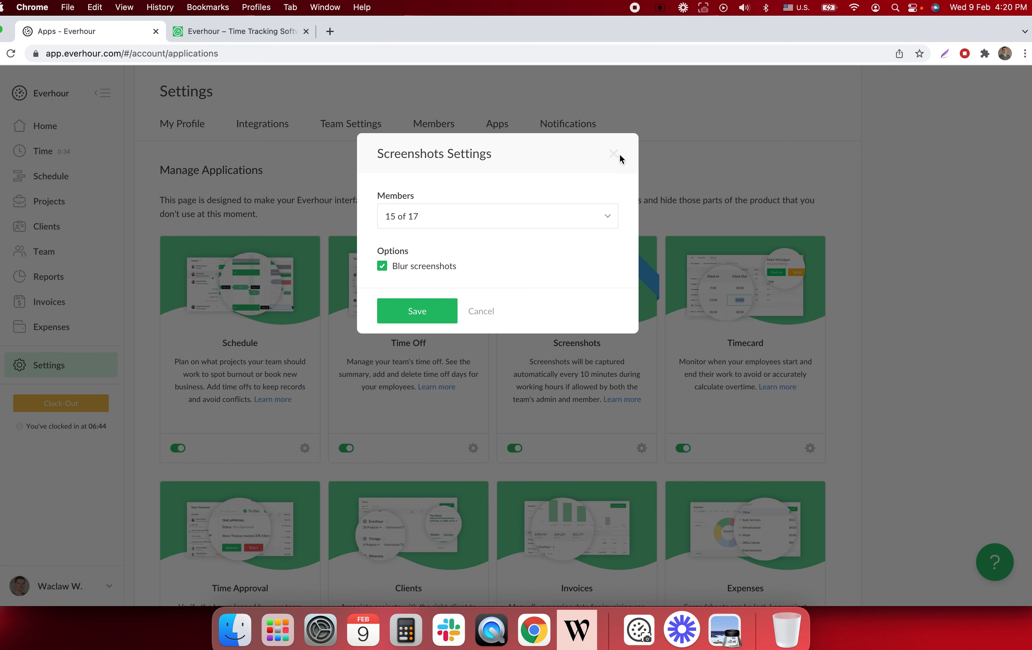
left_click(613, 153)
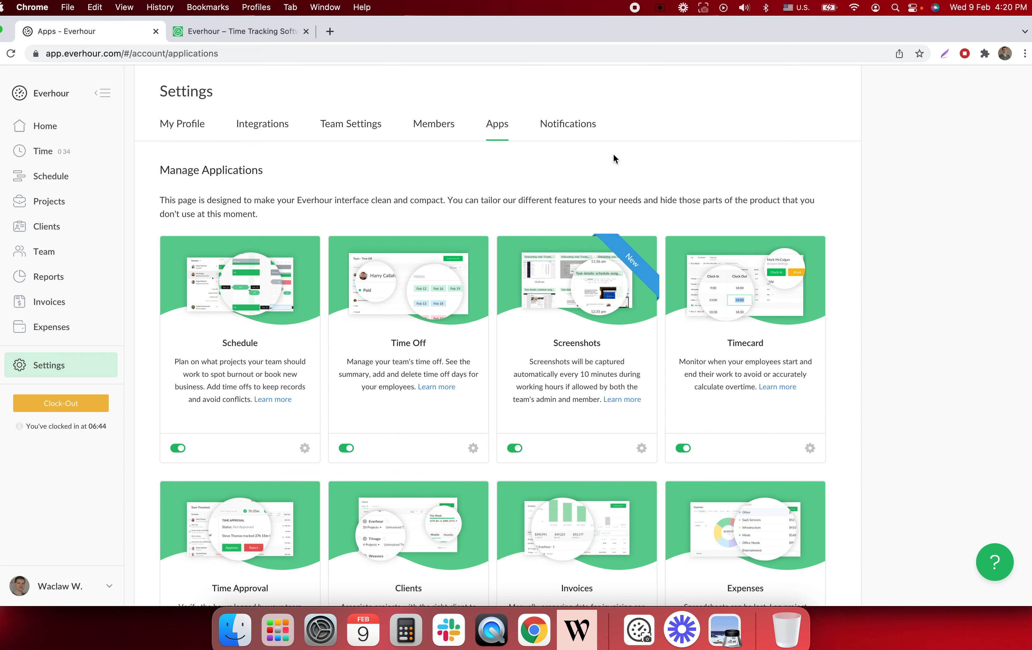
mouse_move(578, 415)
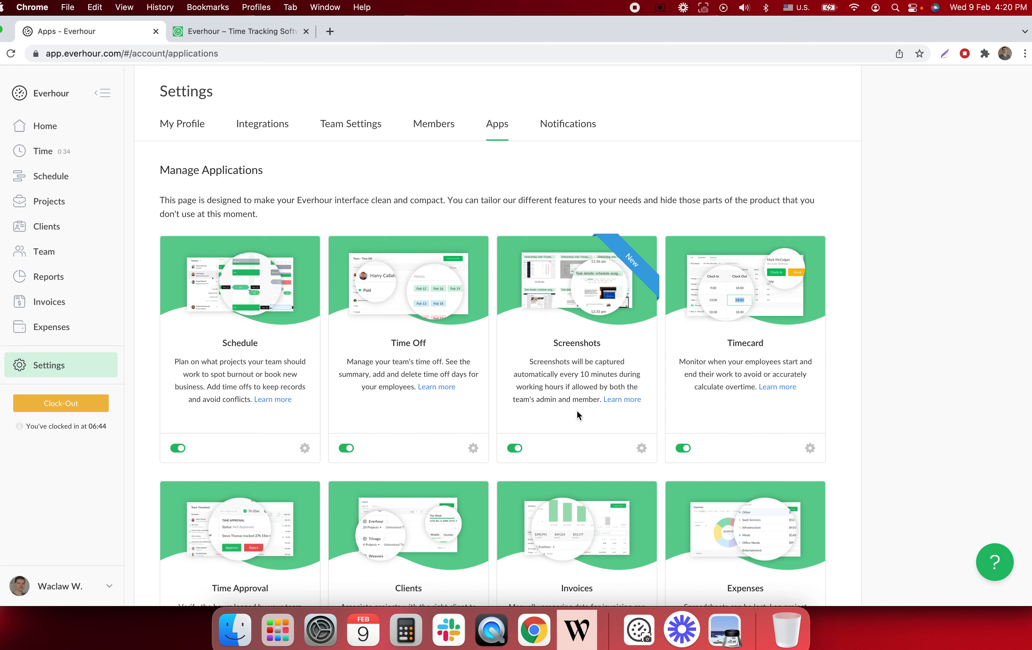
mouse_move(673, 418)
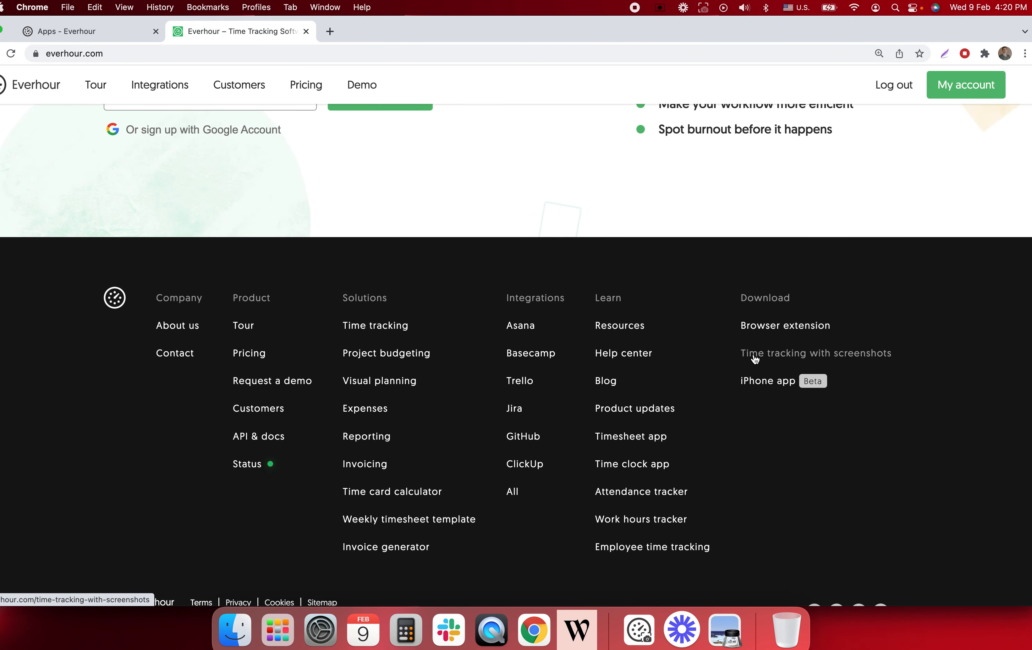
Step: Go to the 'Time tracking with screenshots' page and download the desktop app for Mac
left_click(815, 354)
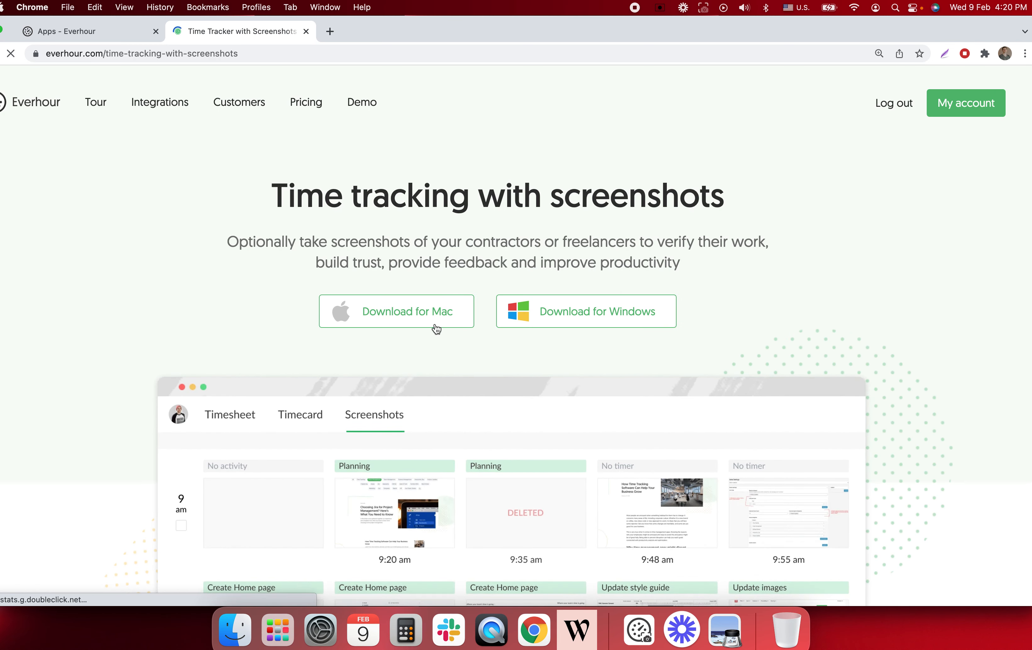
left_click(585, 312)
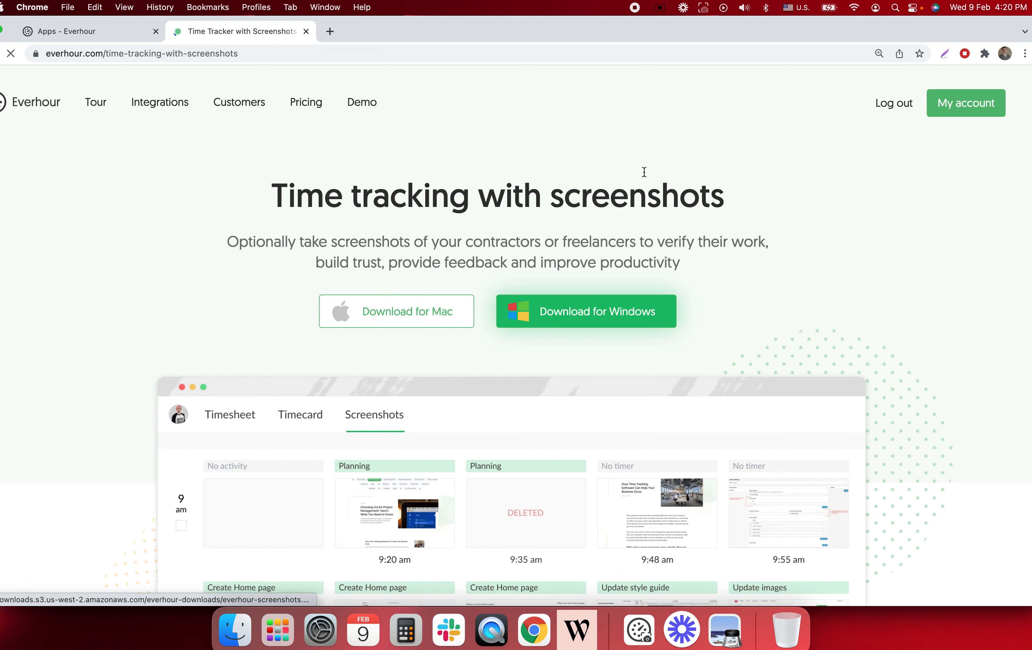
mouse_move(630, 152)
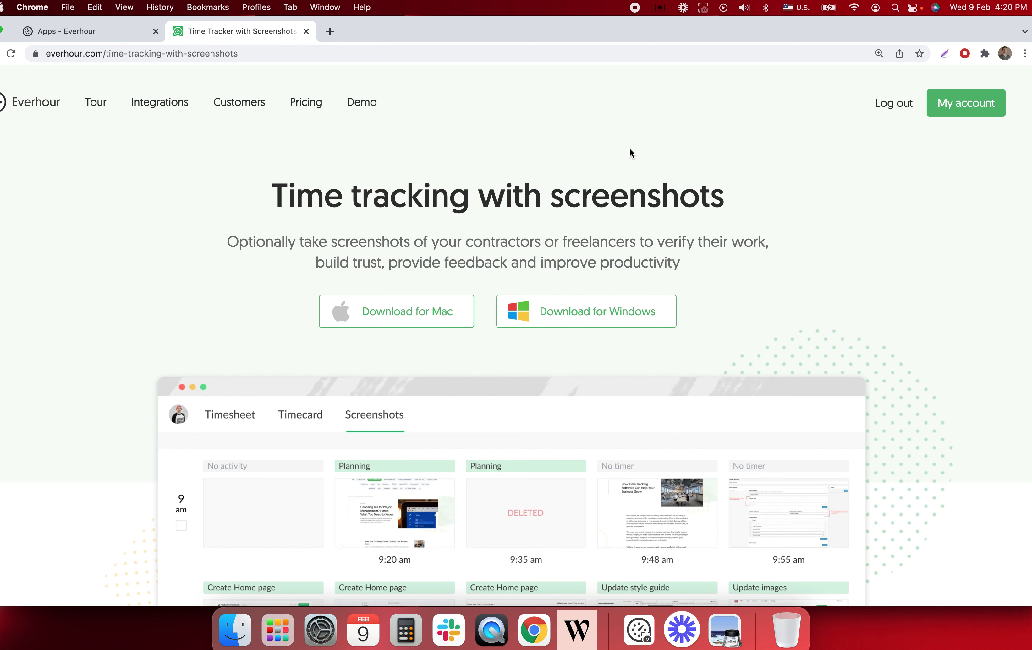
mouse_move(305, 603)
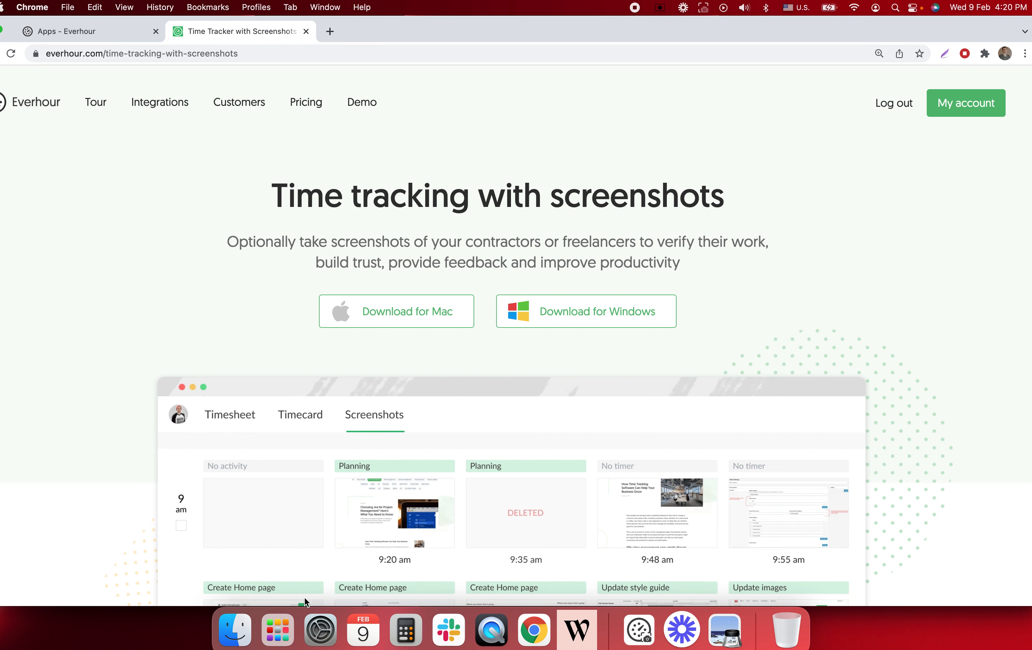
left_click(321, 630)
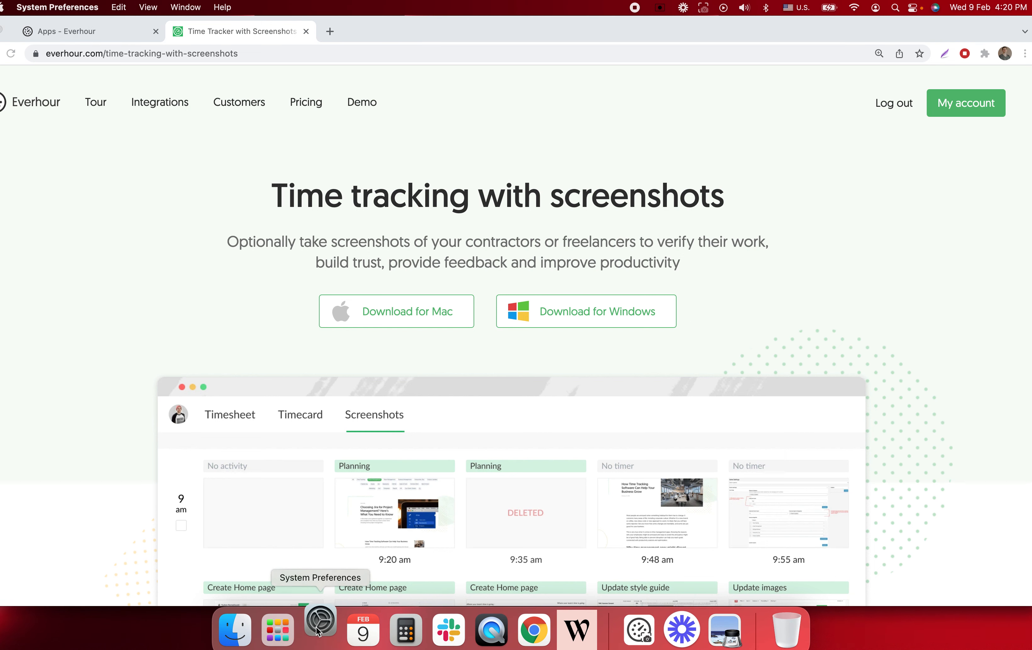
left_click(320, 631)
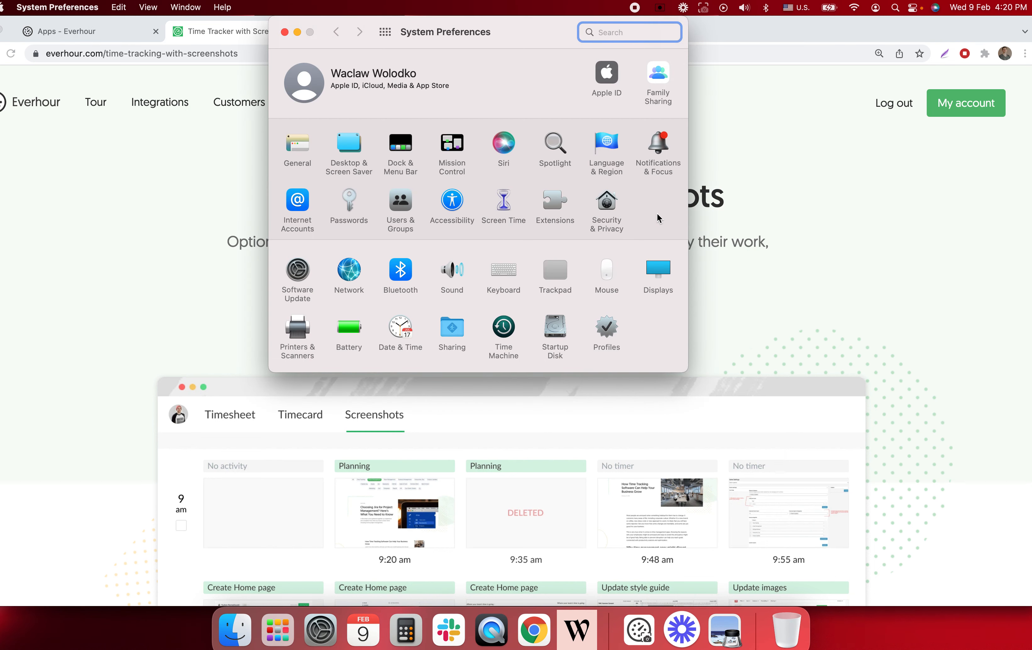
mouse_move(606, 206)
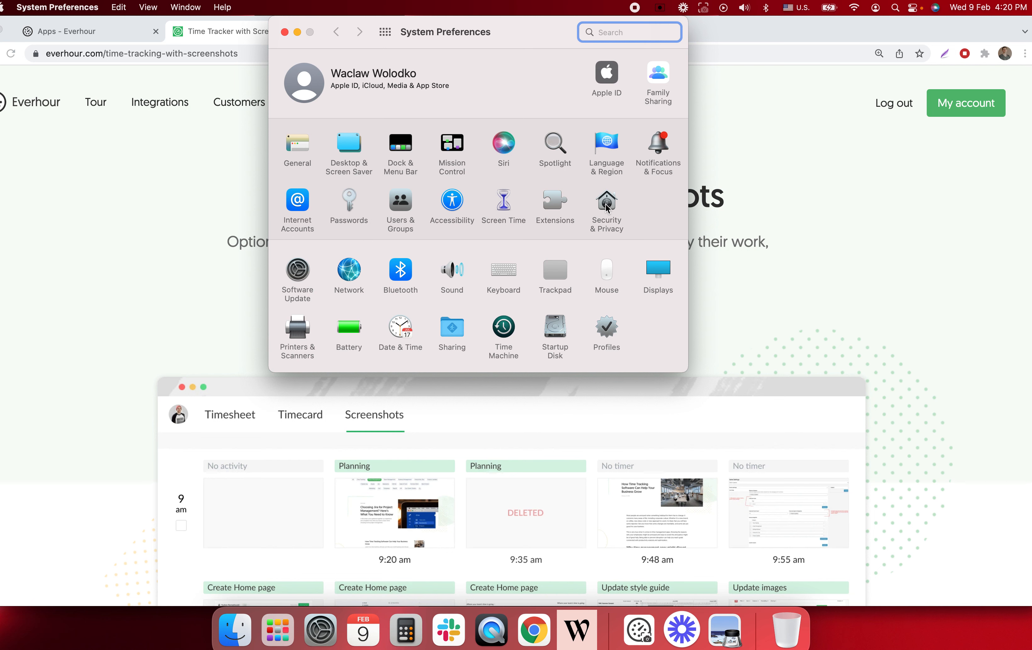
left_click(605, 206)
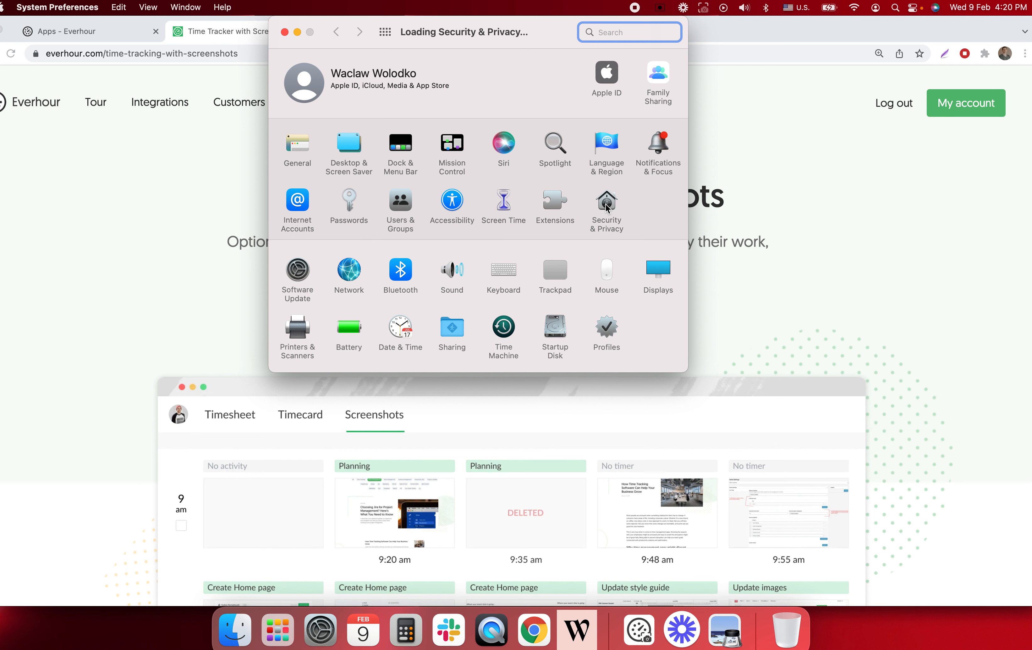
left_click(605, 206)
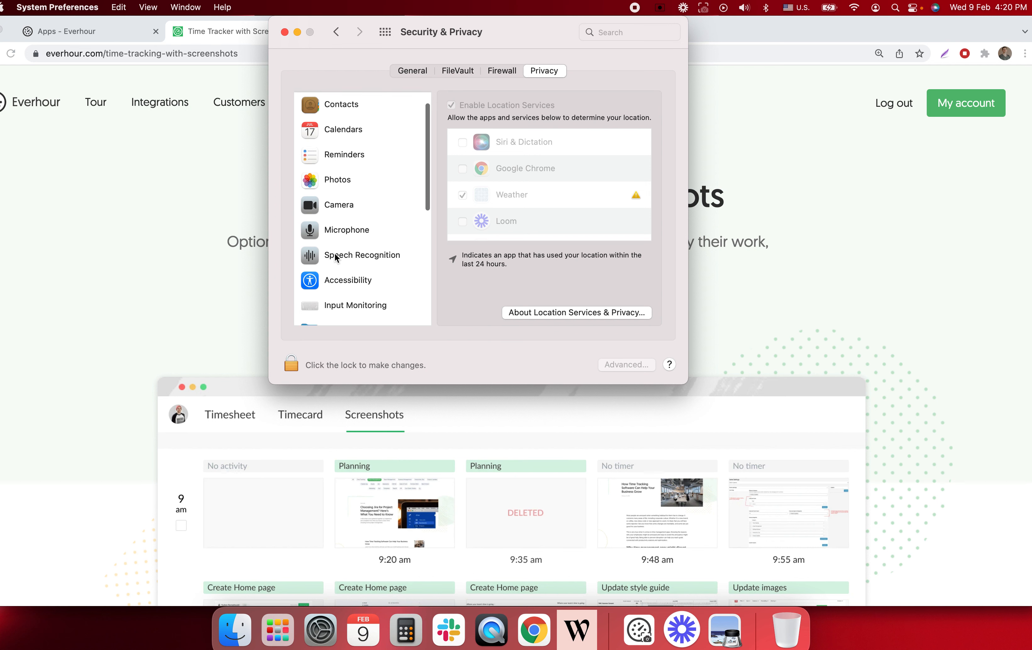
left_click(360, 243)
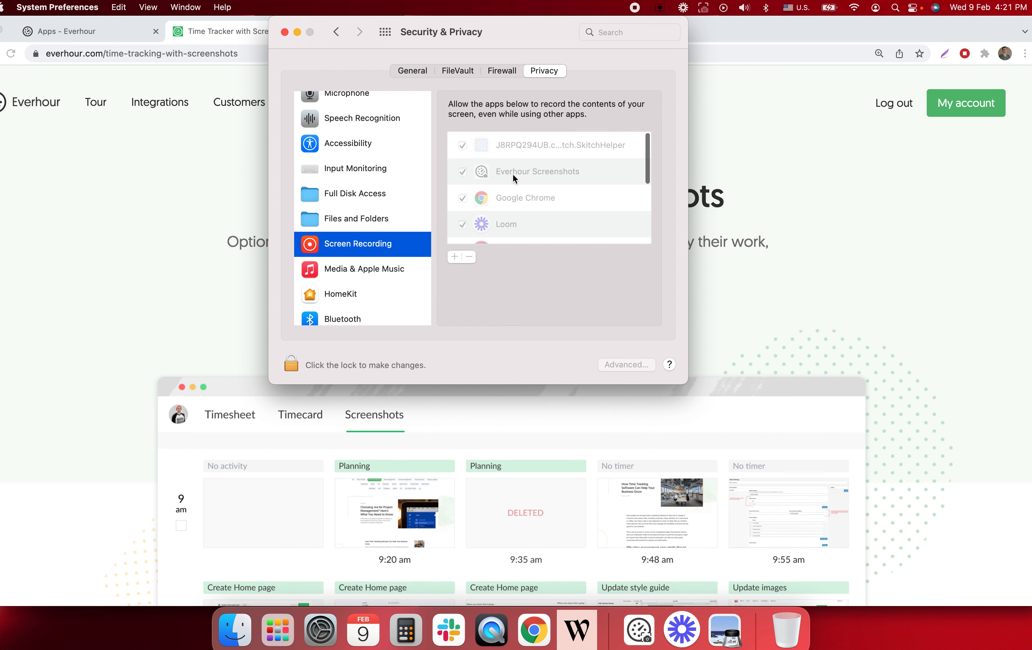
mouse_move(543, 183)
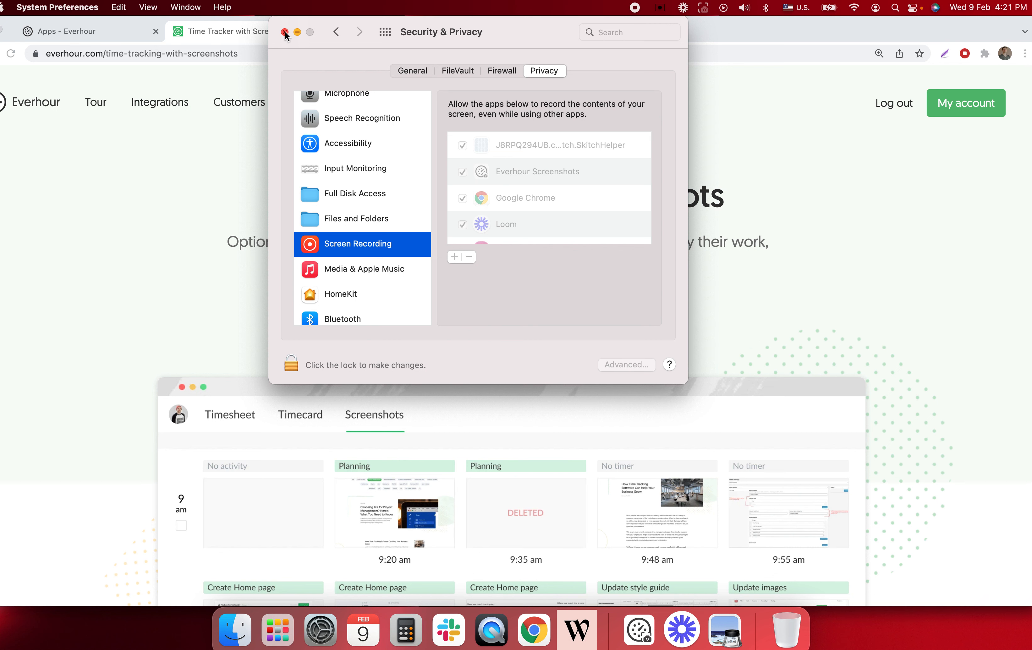
left_click(285, 31)
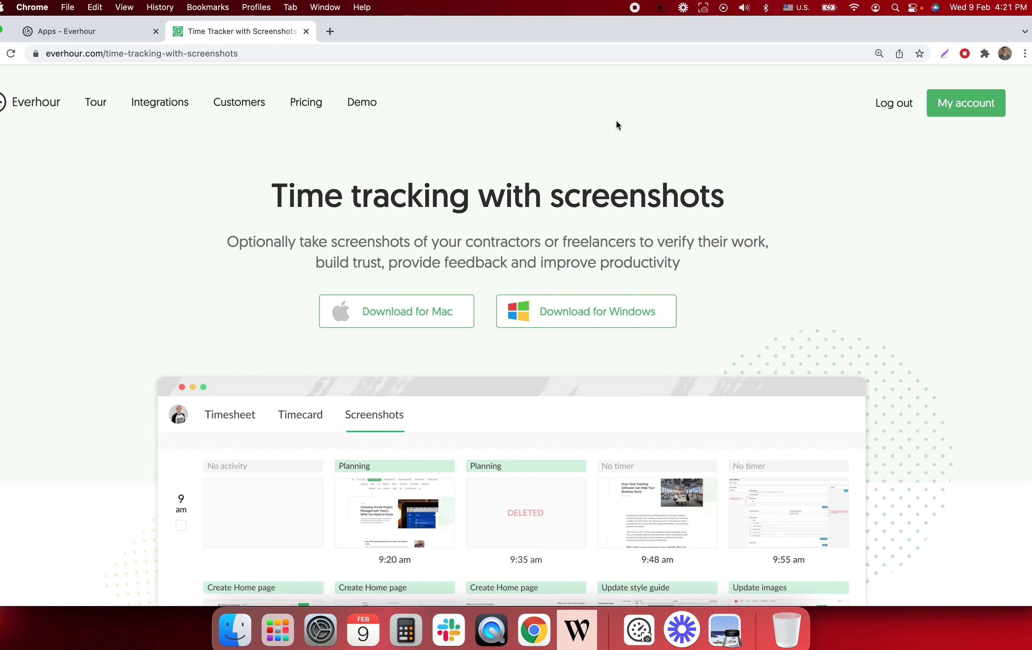
mouse_move(710, 30)
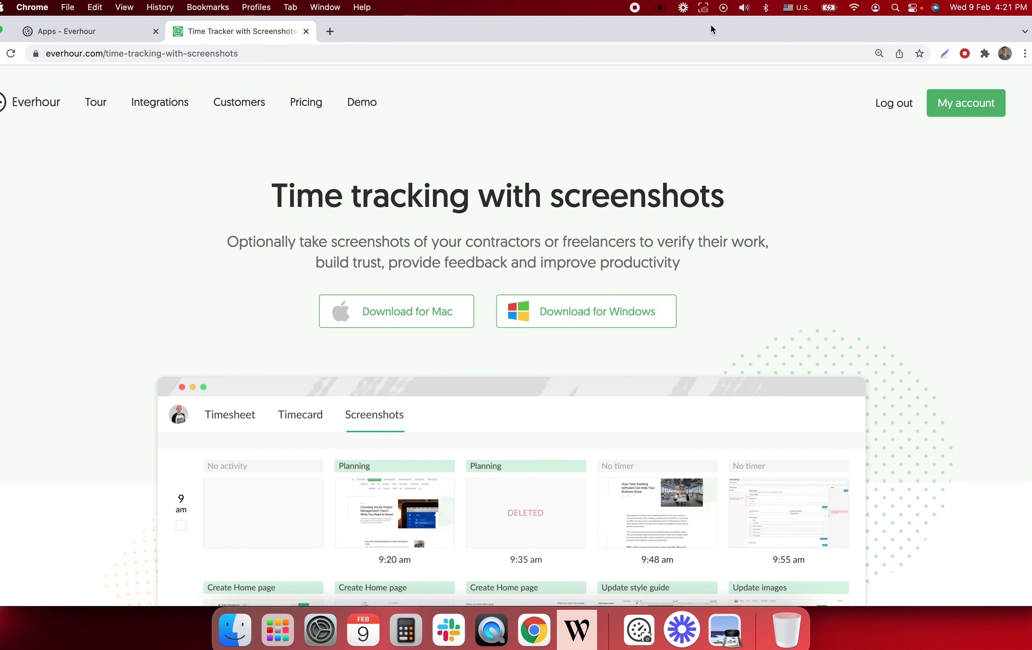
Step: Show the Everhour Screenshots menu bar options and start capture tracking
left_click(703, 7)
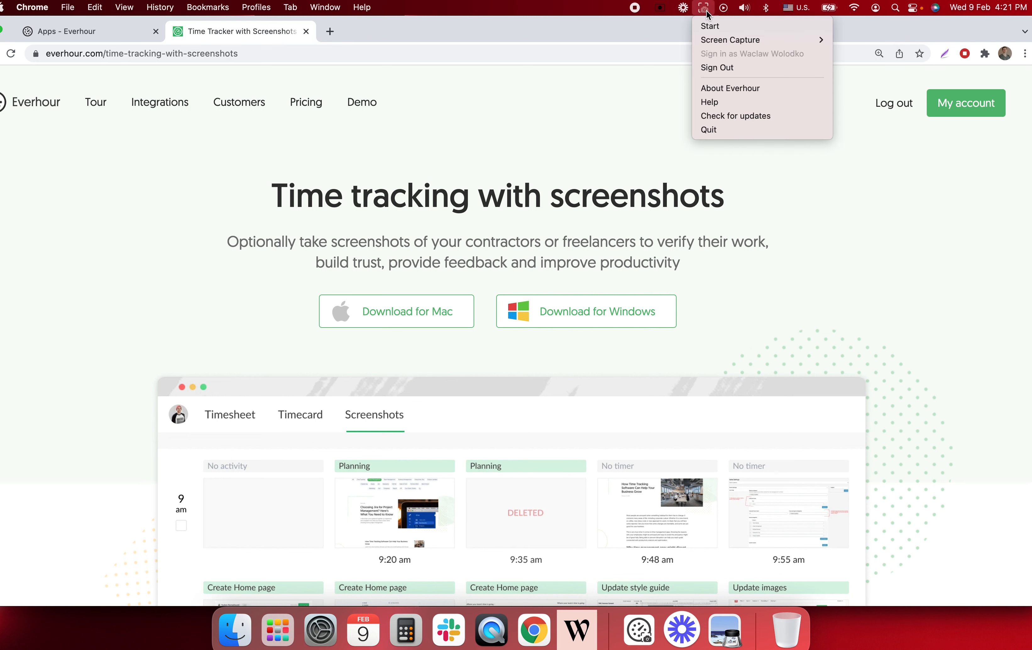
mouse_move(705, 16)
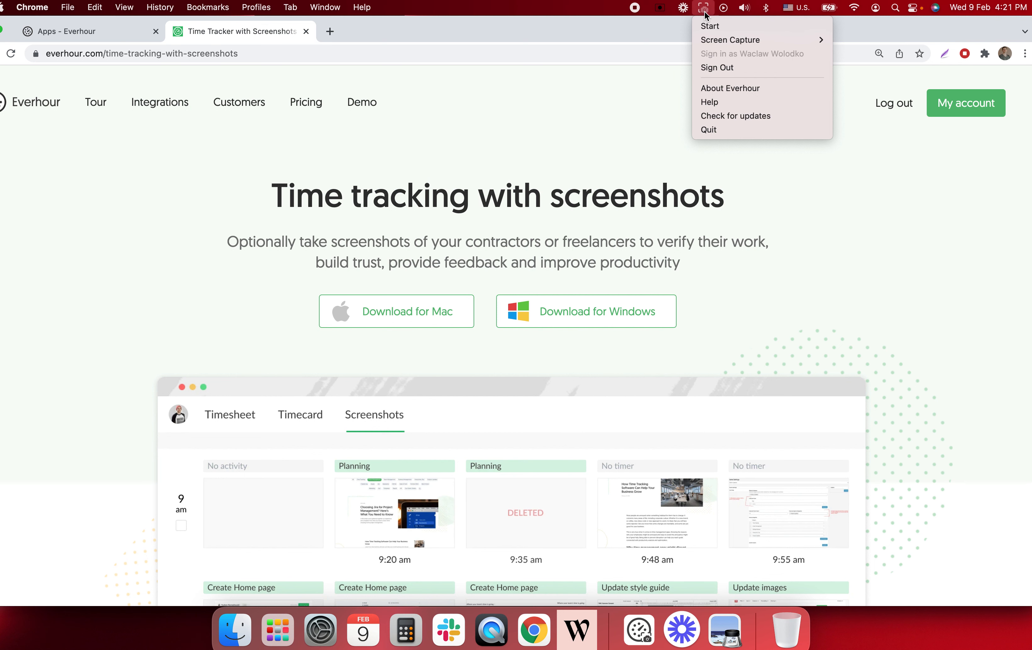
mouse_move(713, 30)
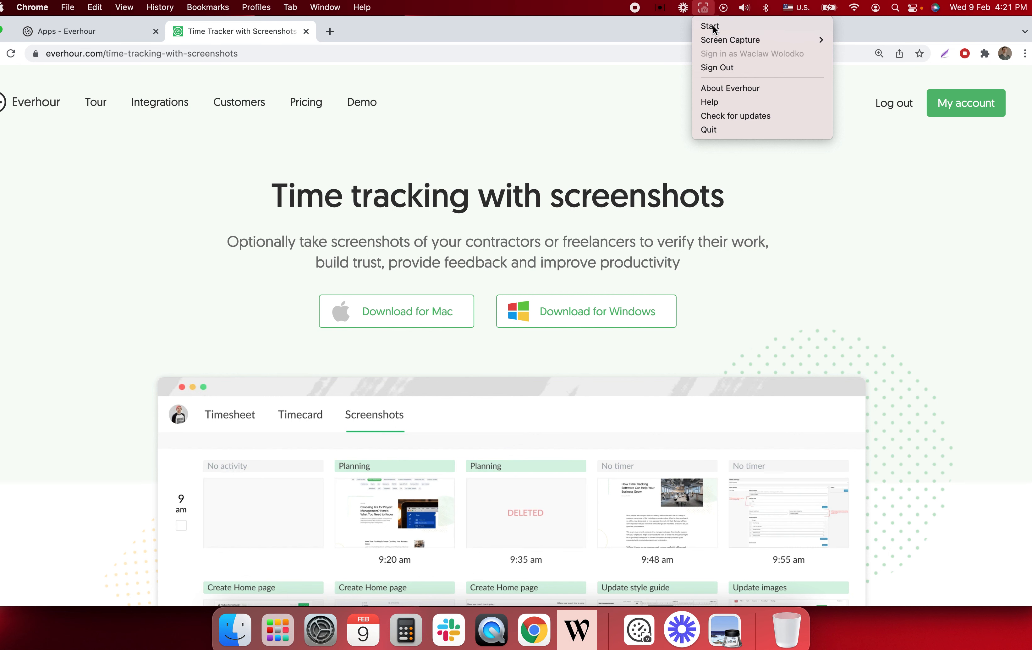
left_click(703, 7)
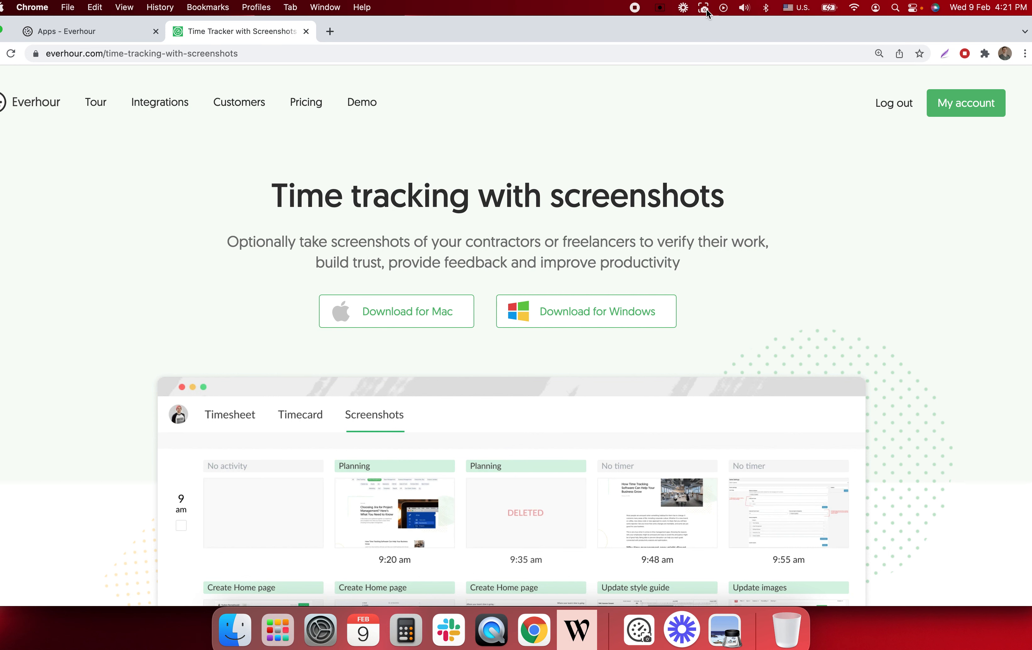
left_click(703, 7)
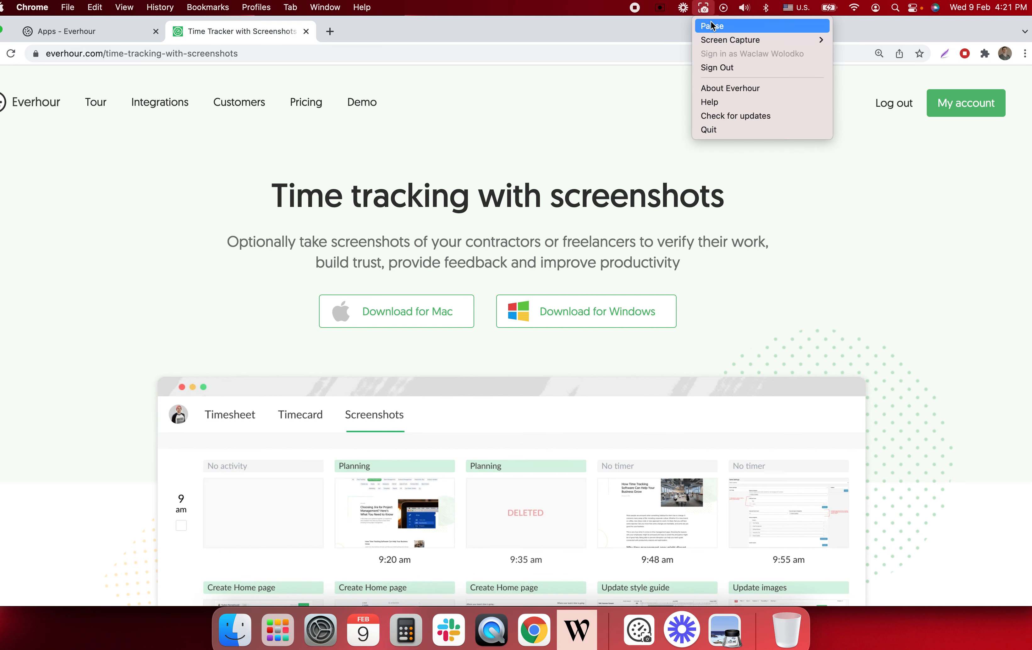
mouse_move(729, 39)
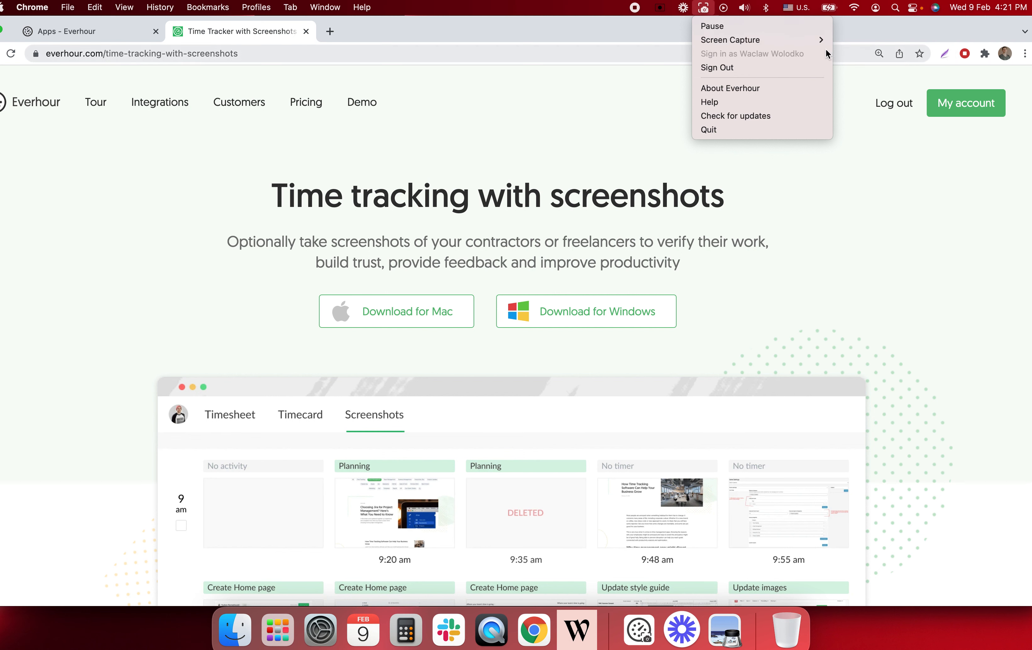
mouse_move(716, 68)
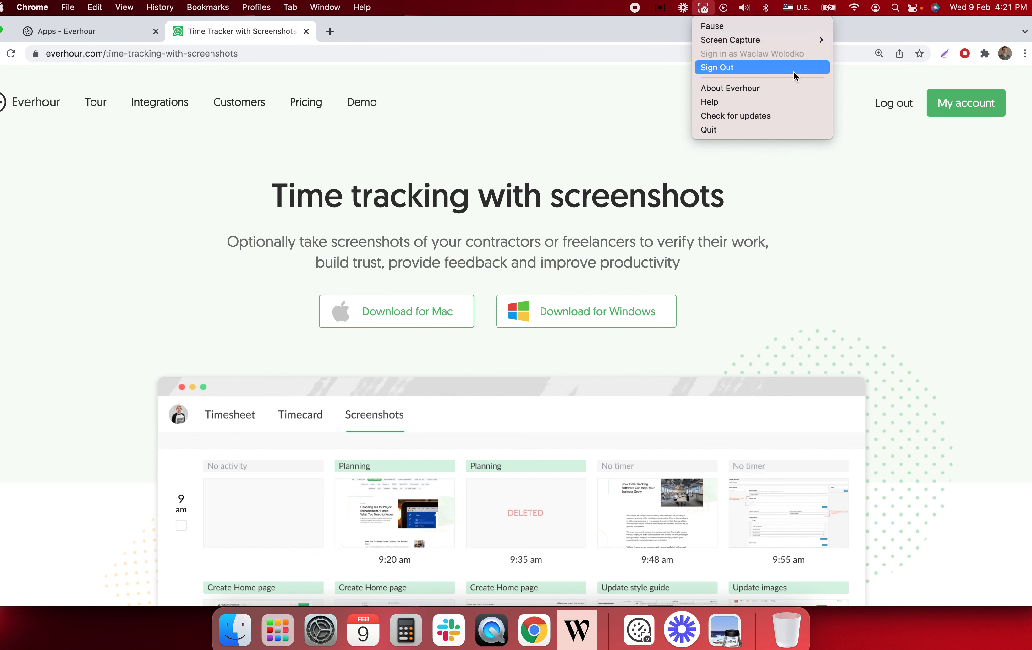
mouse_move(789, 129)
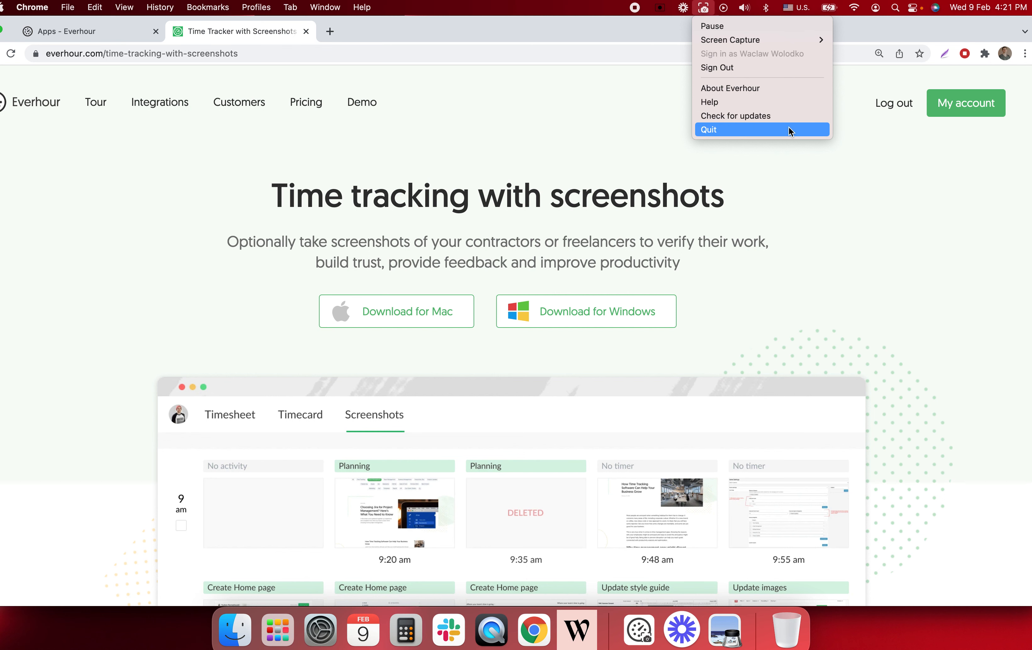
mouse_move(790, 135)
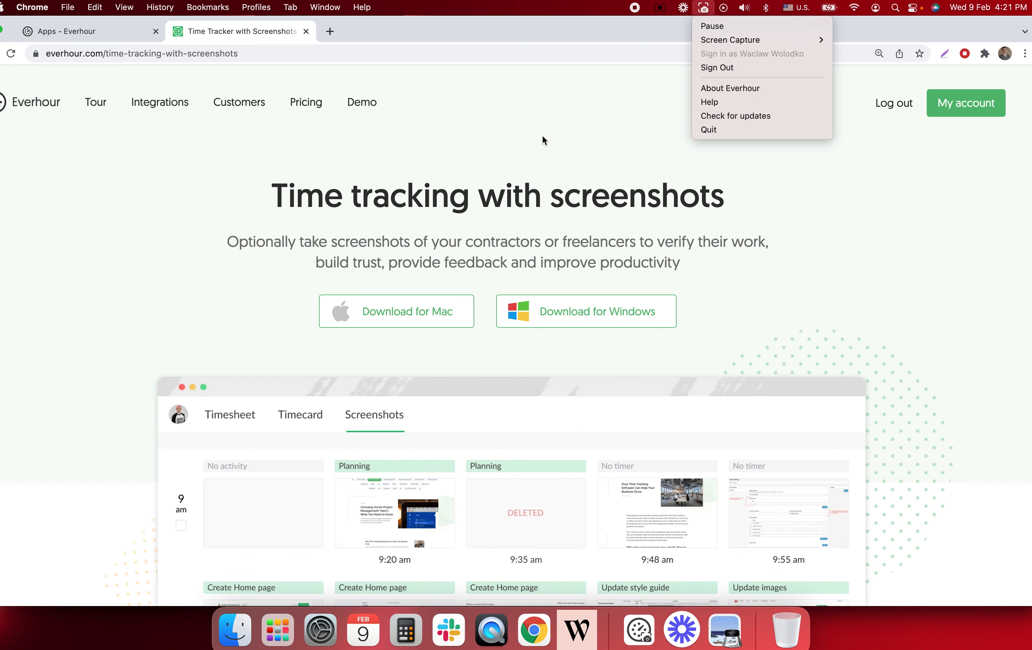
mouse_move(154, 139)
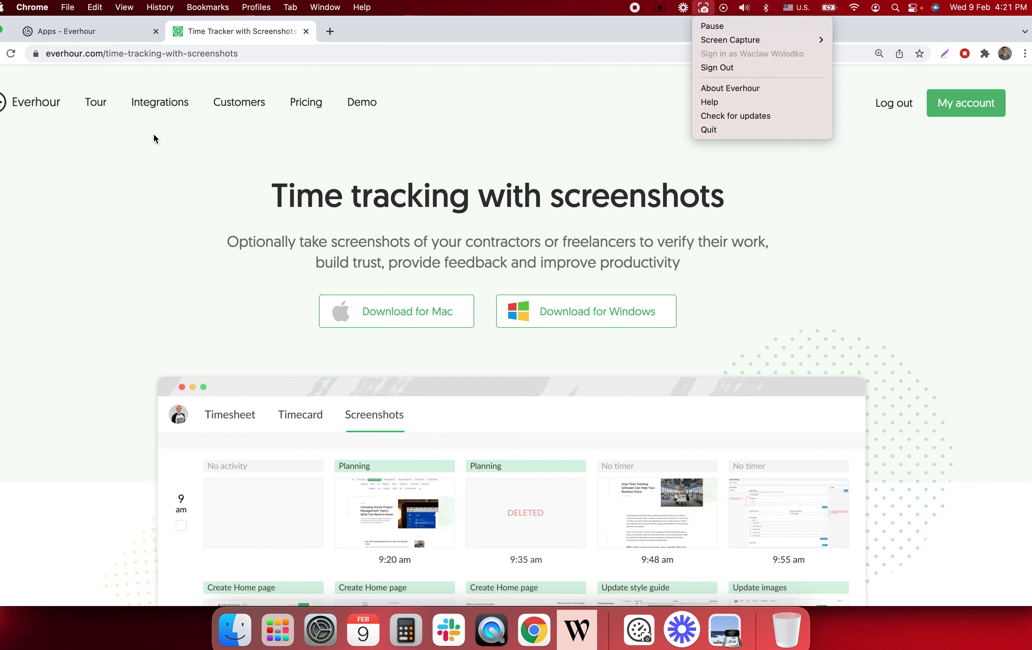
Step: Return to the Everhour web app and view today's personal screenshots grid on the Time page
left_click(85, 31)
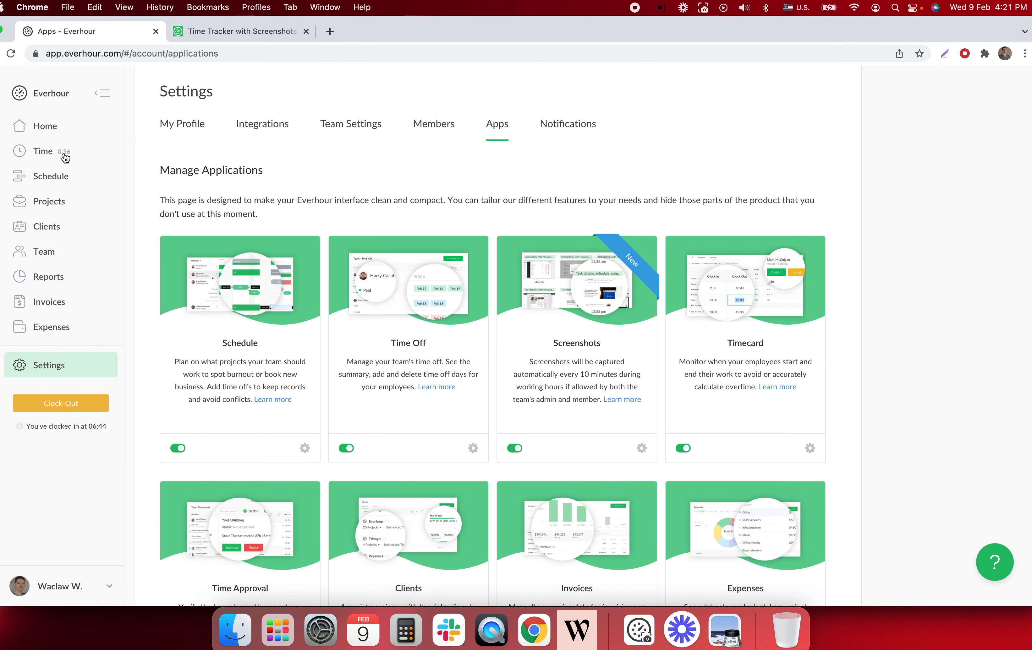
left_click(42, 150)
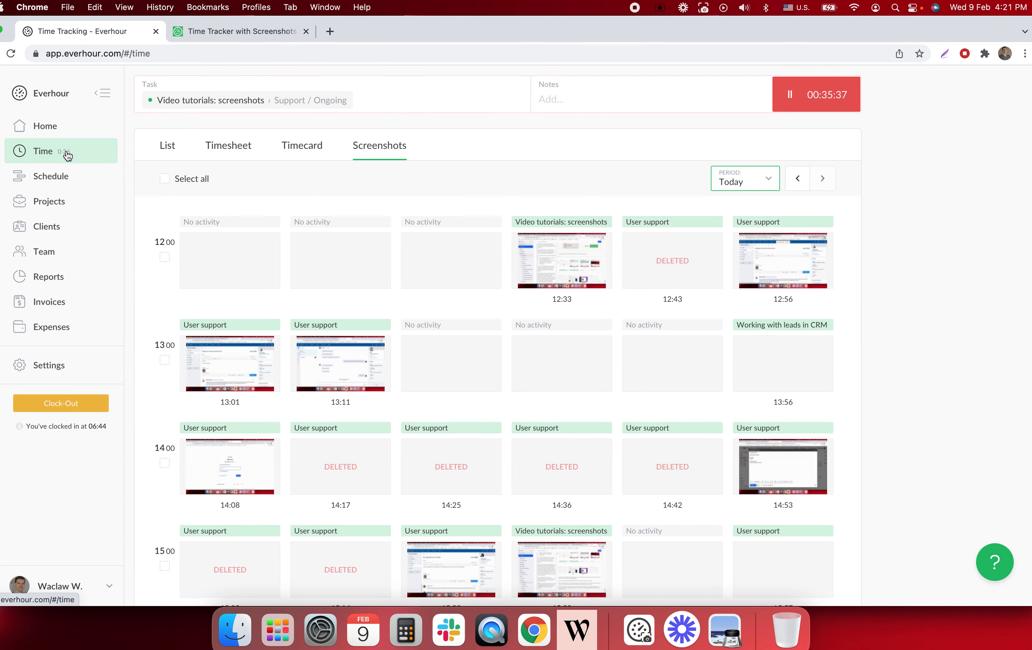
mouse_move(471, 168)
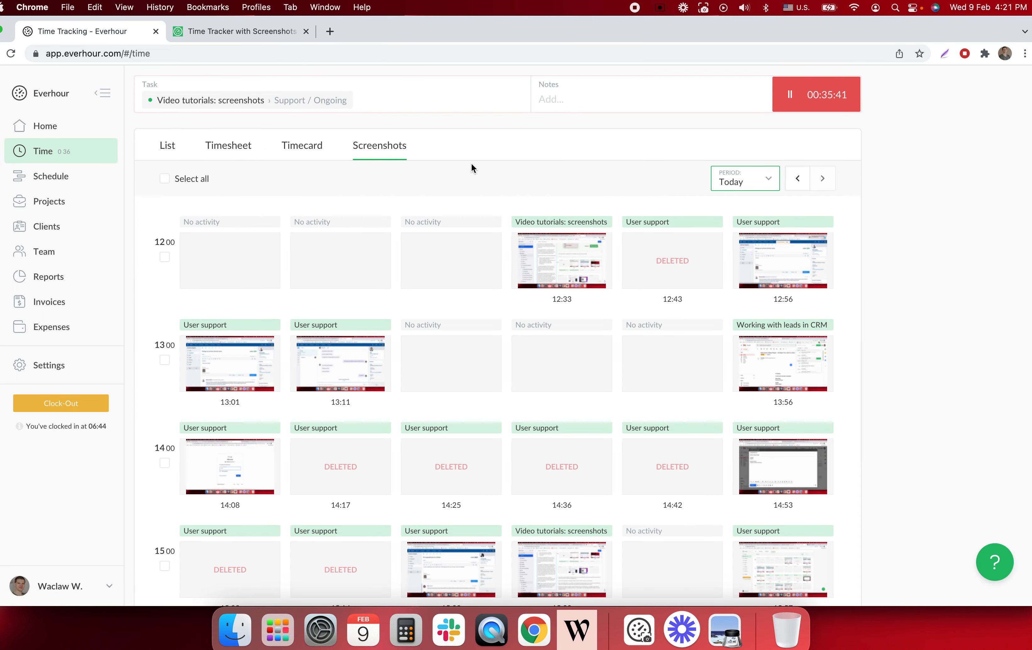
scroll("down", 3)
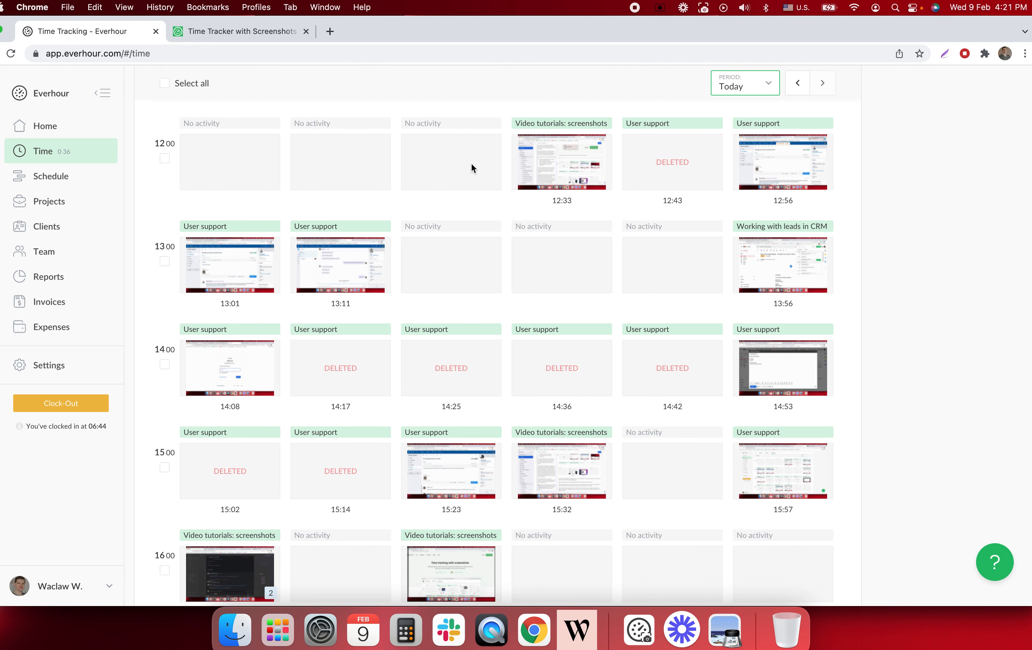
scroll("down", 3)
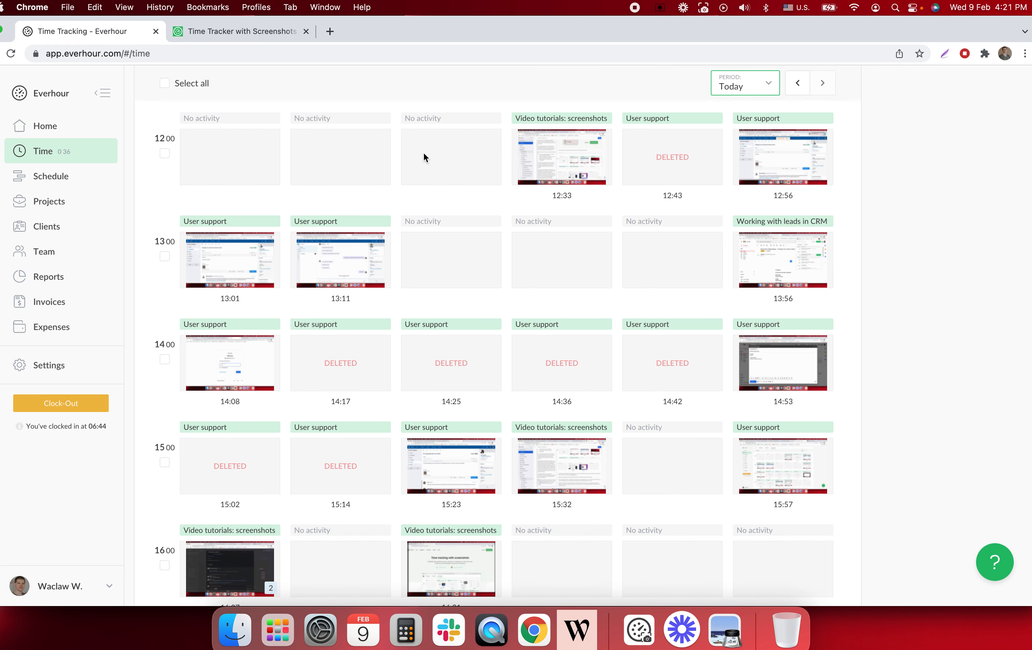
mouse_move(192, 156)
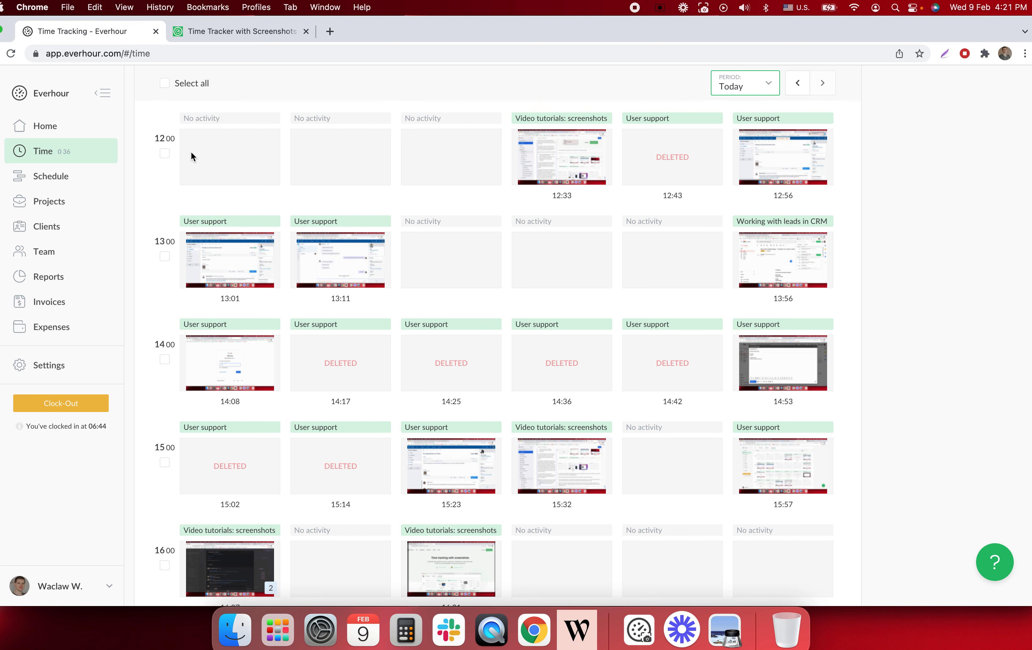
mouse_move(320, 180)
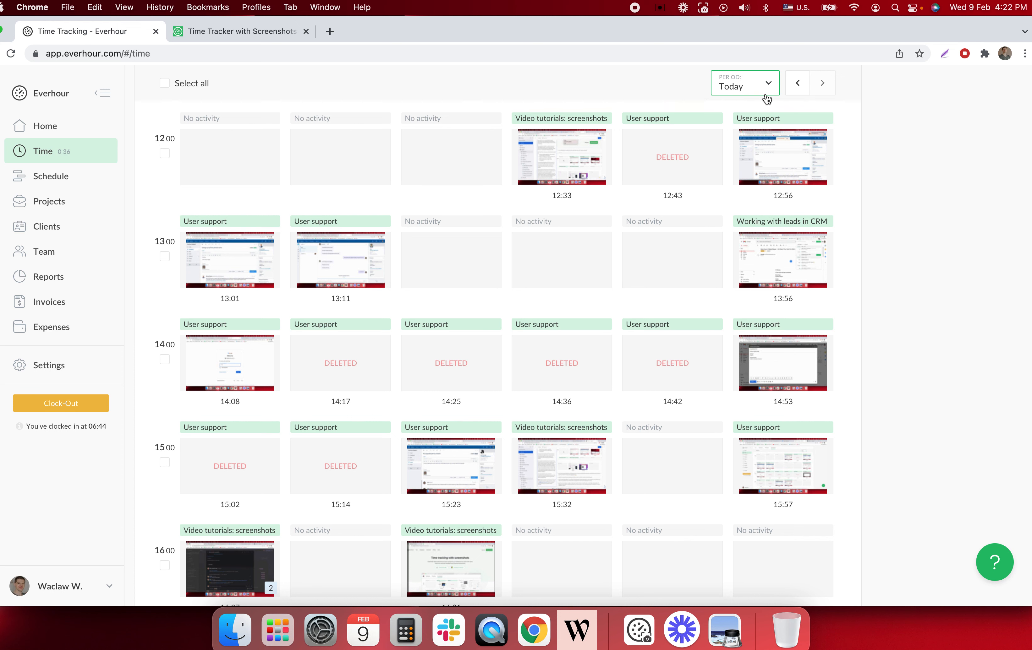
Step: Check the Period date picker without changing it, then enlarge the 12:33 Video tutorials screenshot
left_click(744, 83)
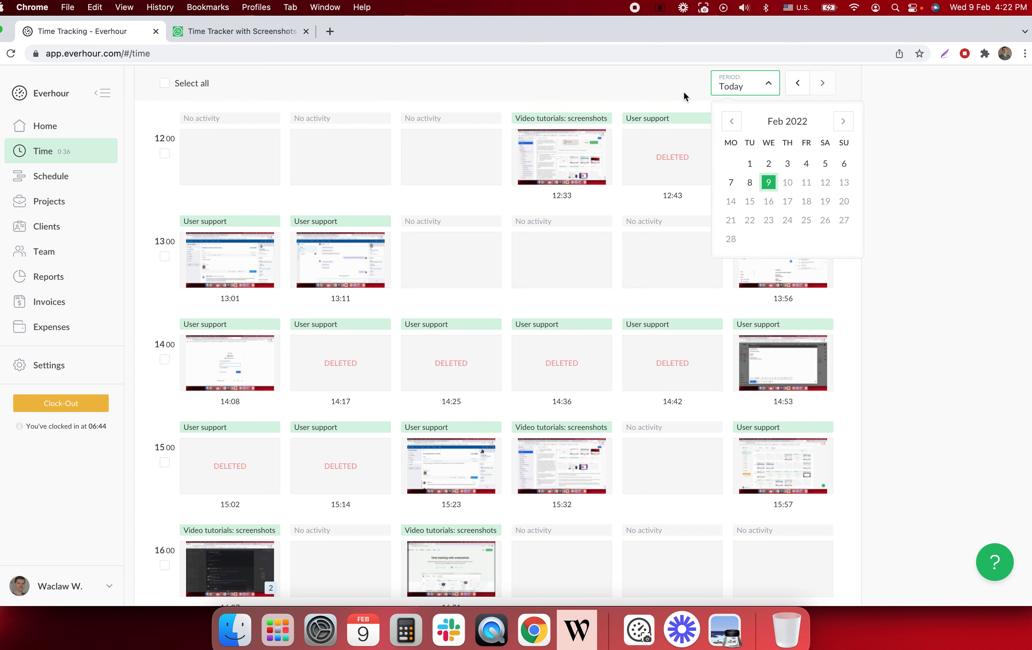
left_click(744, 87)
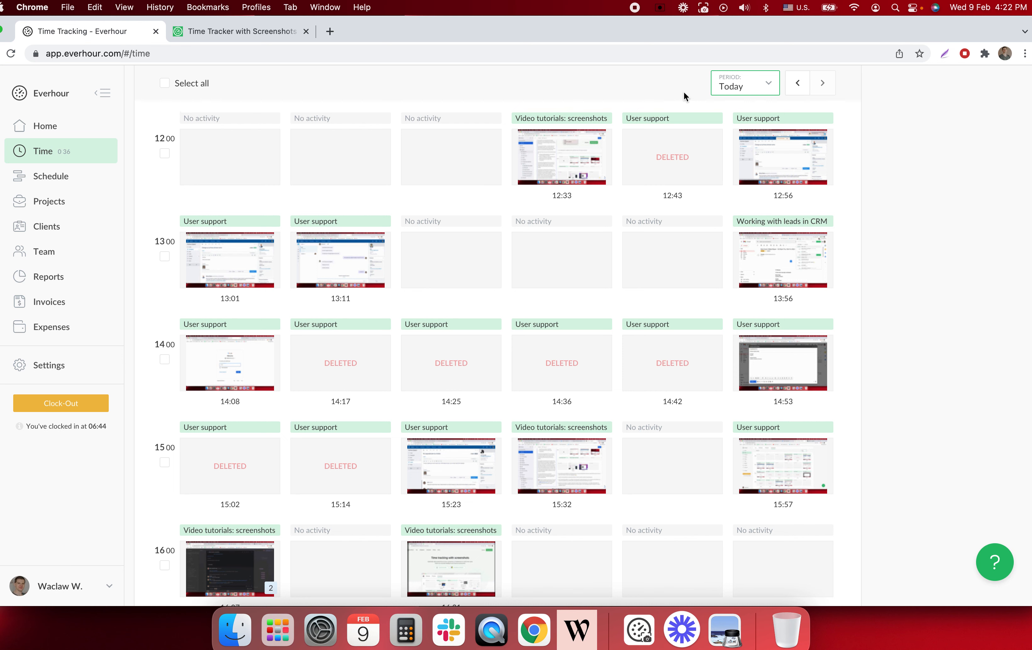
mouse_move(531, 175)
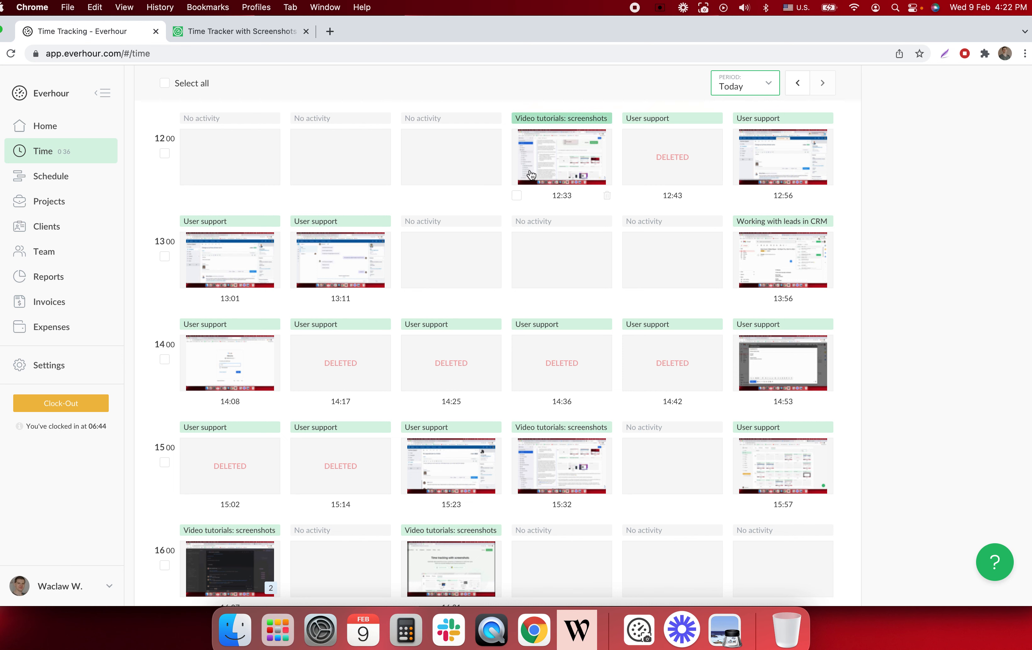
left_click(561, 156)
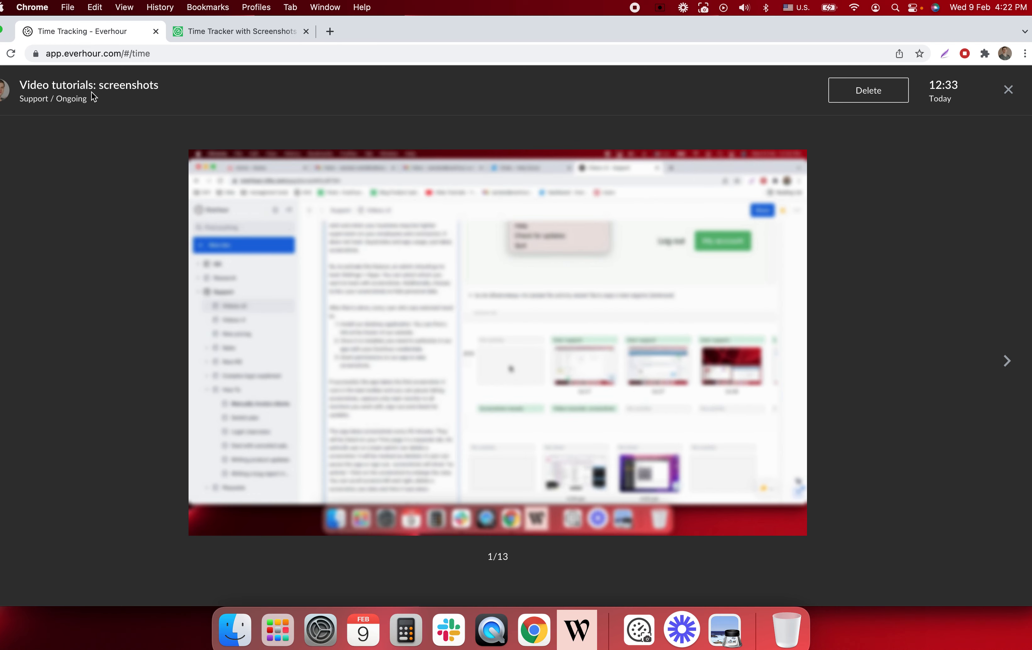
mouse_move(873, 273)
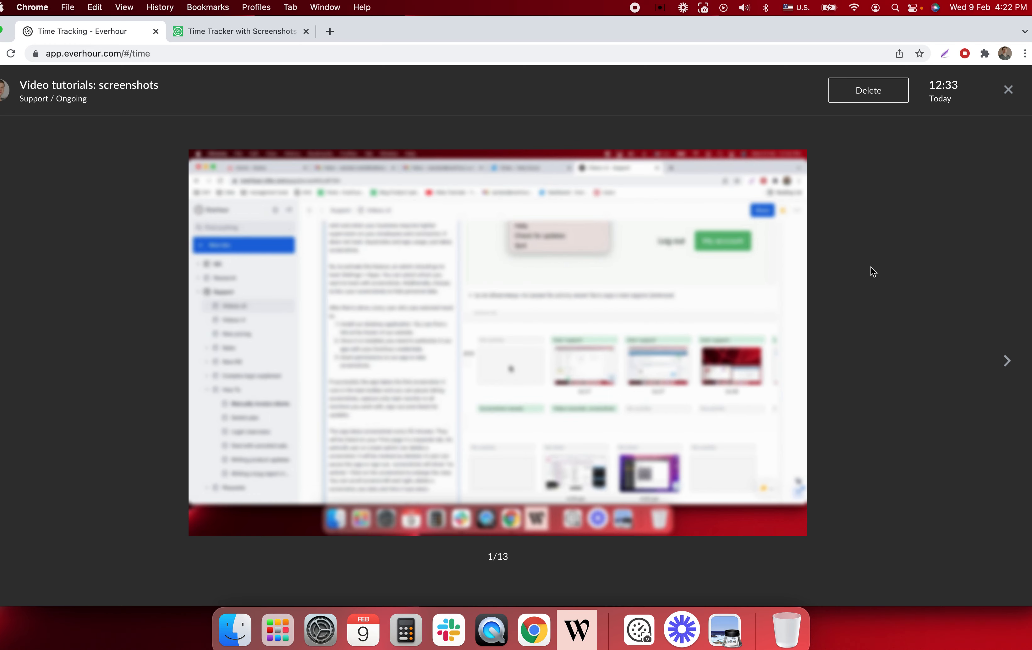
mouse_move(951, 112)
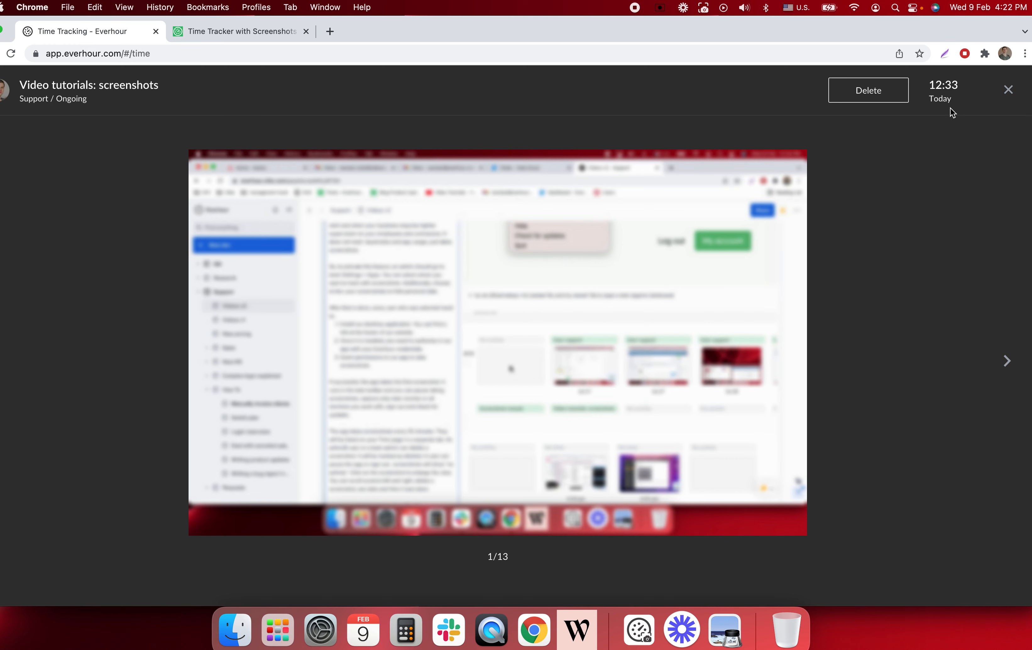
mouse_move(922, 135)
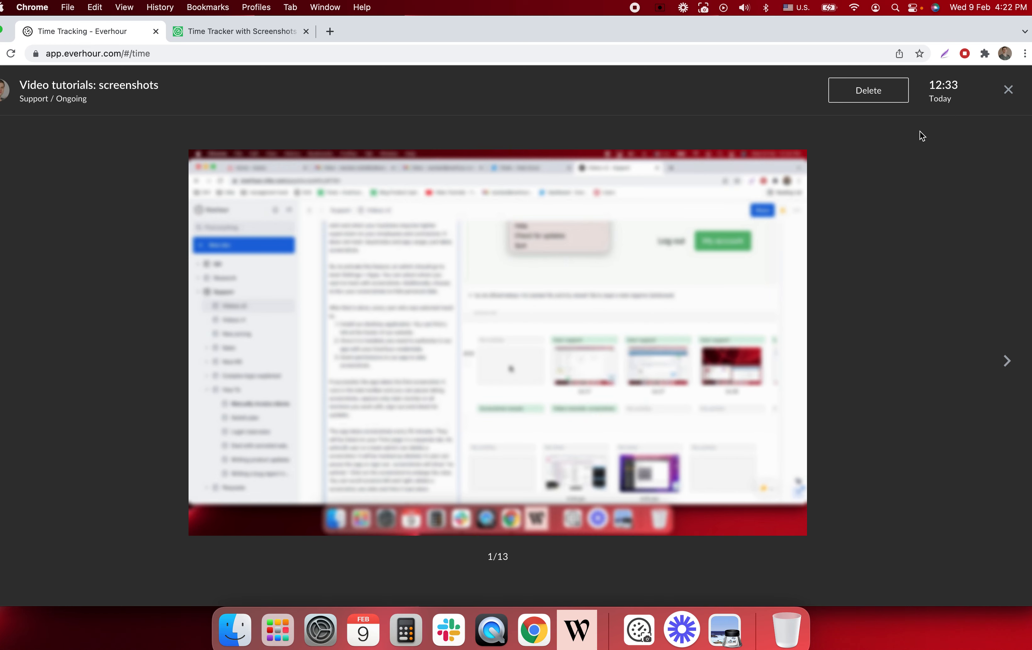
mouse_move(966, 380)
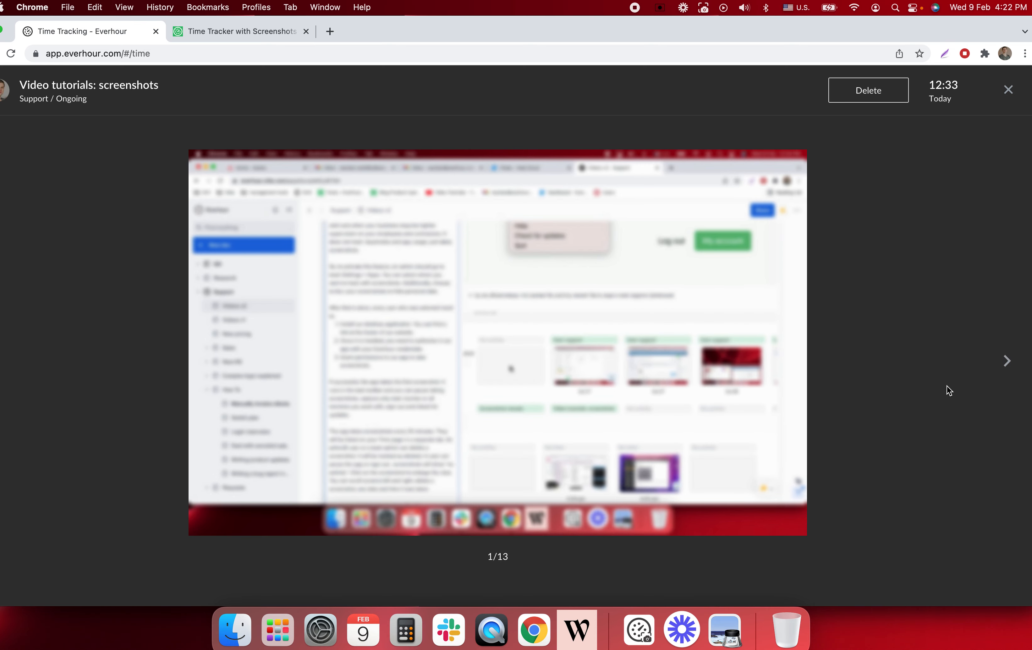
Step: Close the enlarged 12:33 screenshot viewer to return to today's grid
left_click(1007, 89)
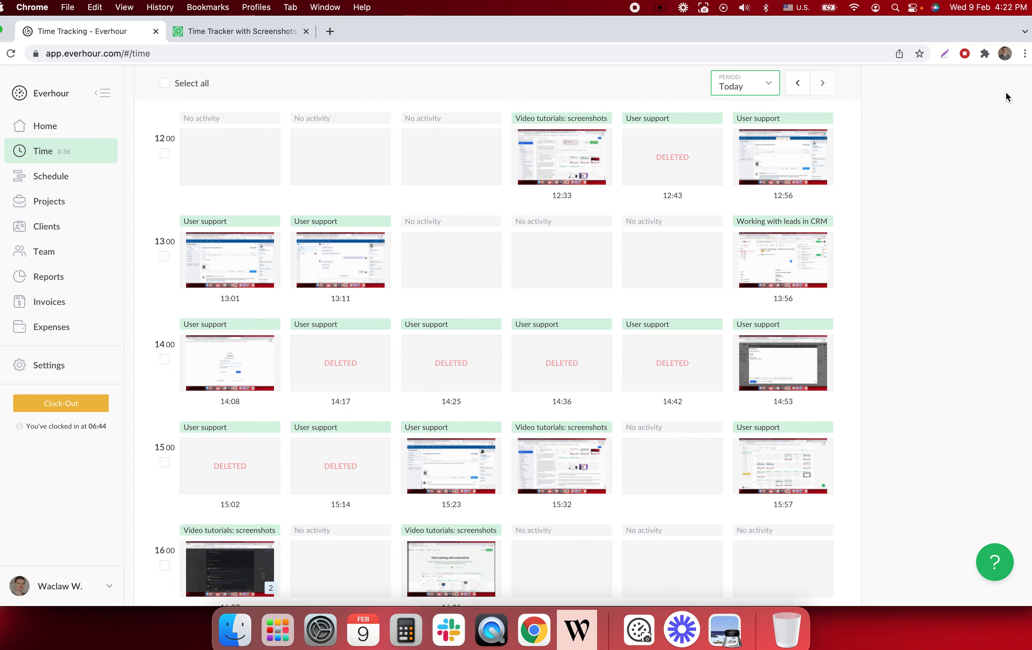
mouse_move(471, 202)
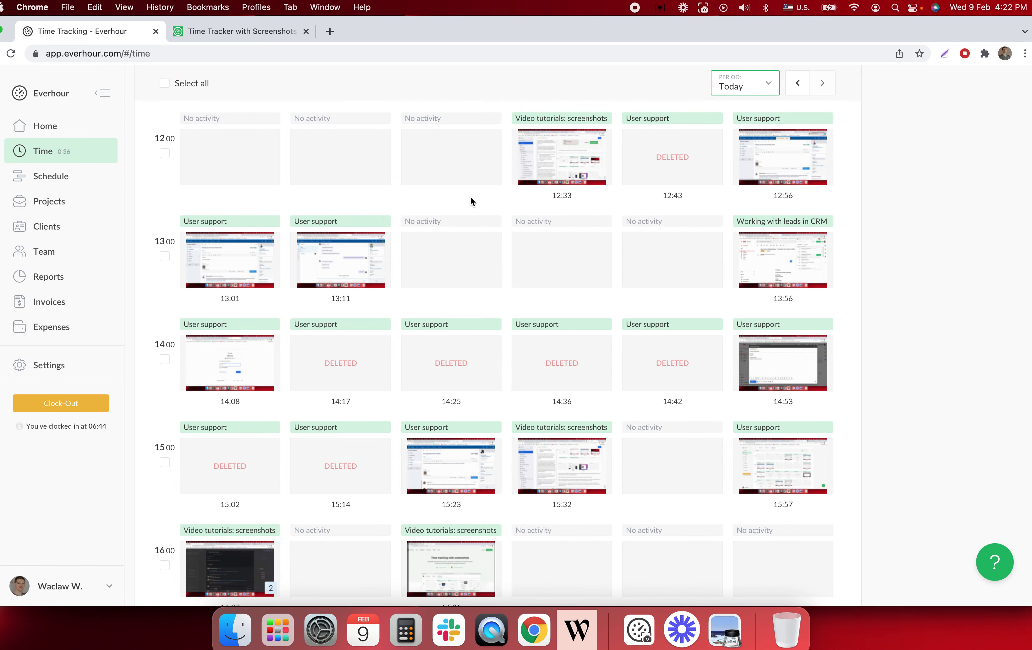
mouse_move(432, 156)
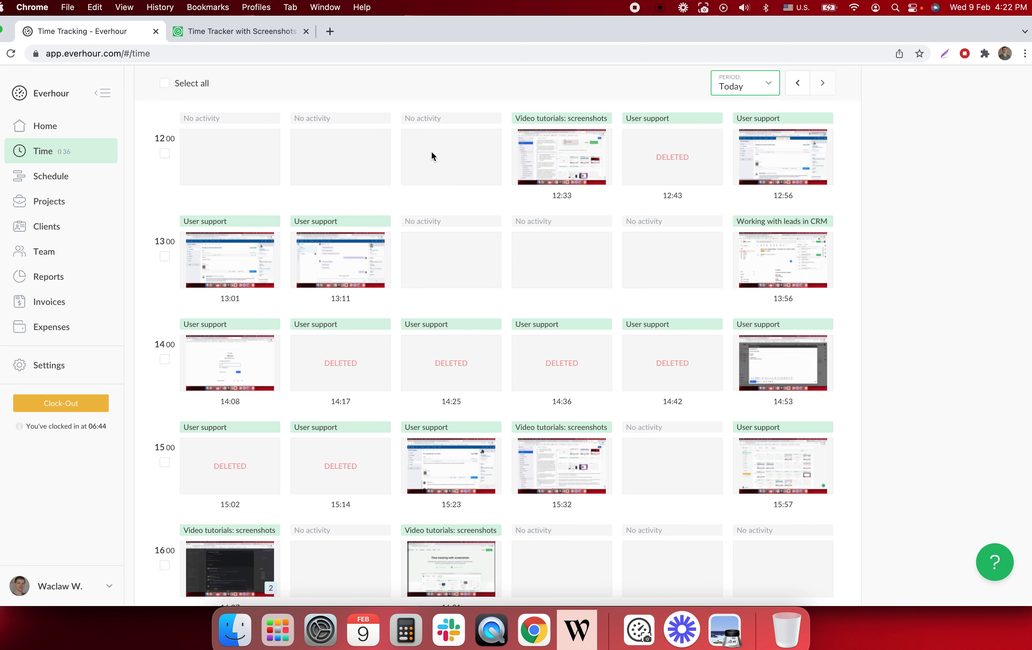
mouse_move(446, 161)
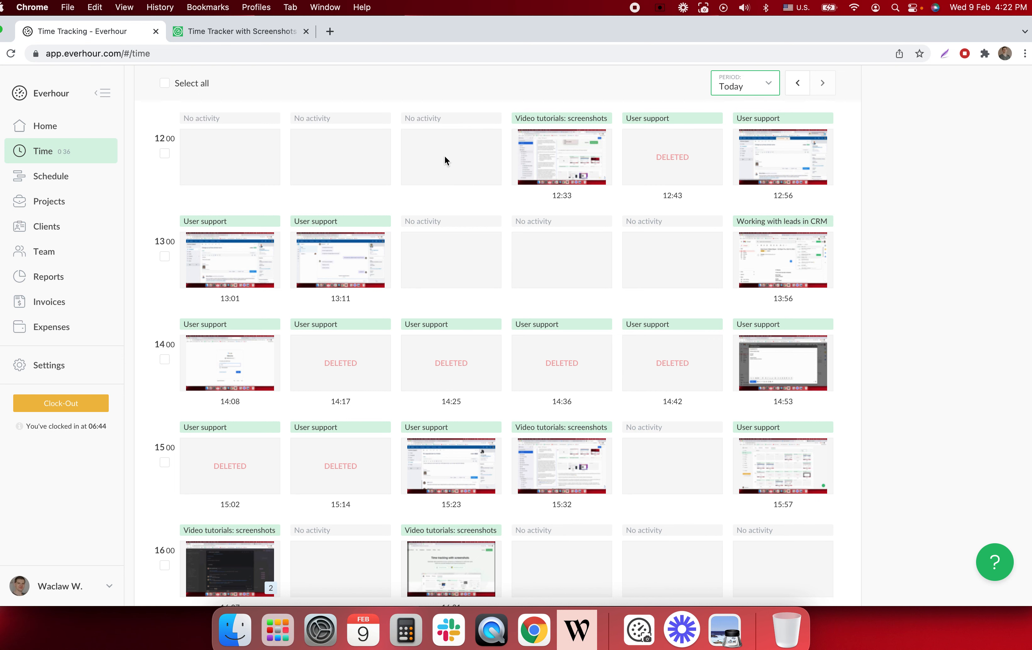
mouse_move(438, 148)
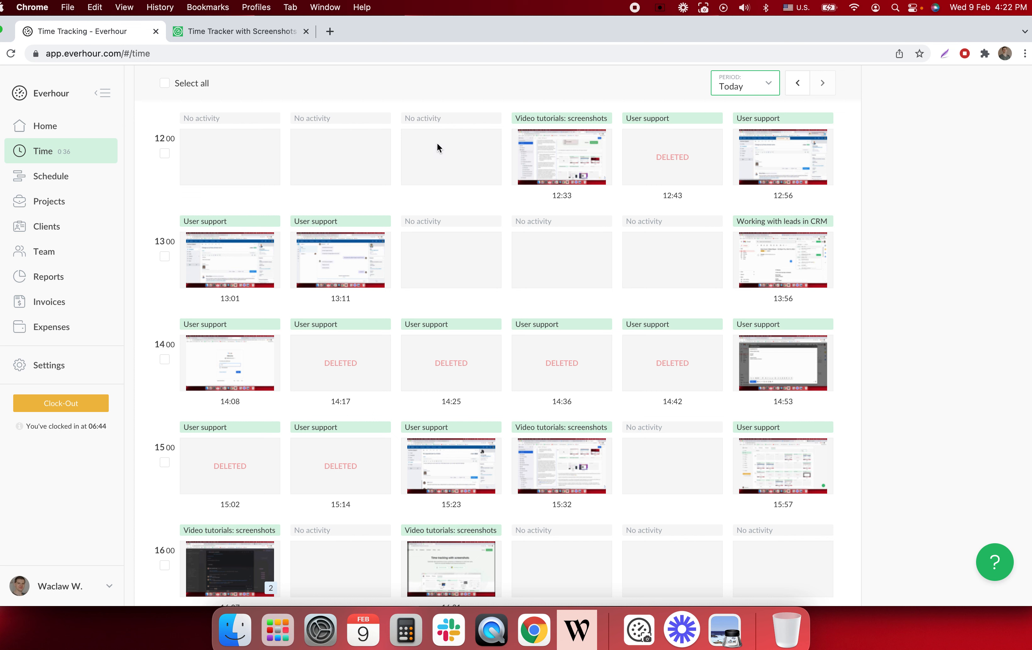
mouse_move(497, 93)
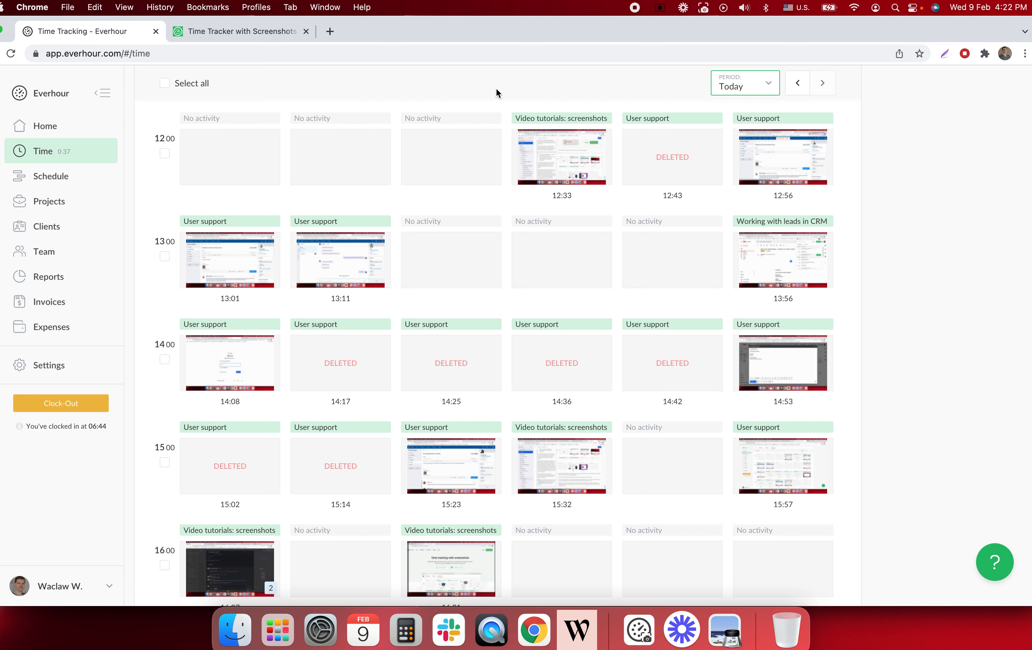
mouse_move(550, 127)
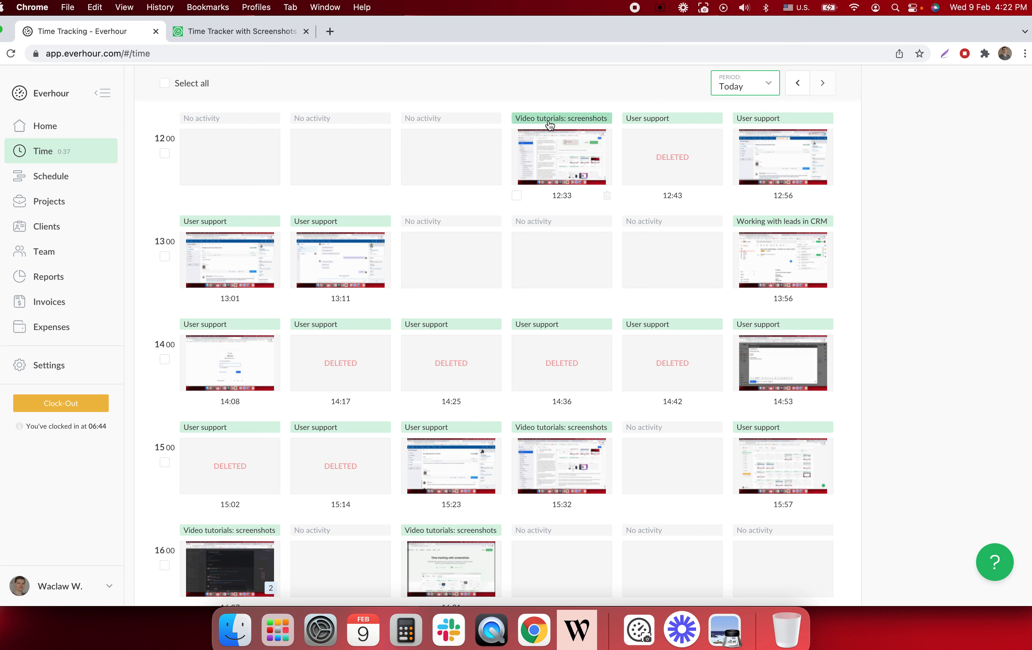
mouse_move(539, 125)
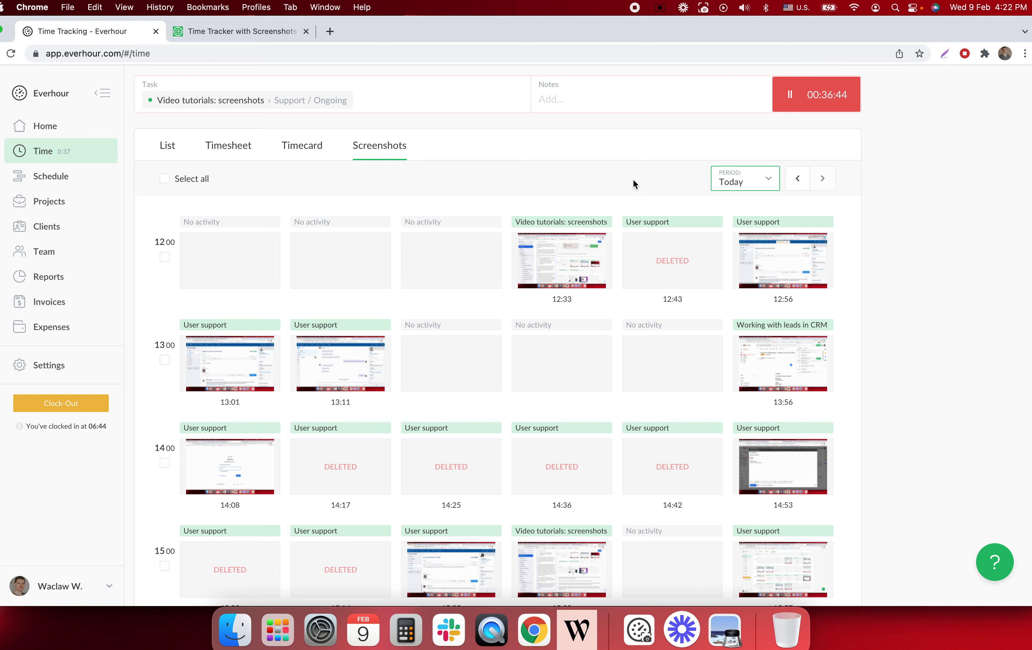
mouse_move(672, 271)
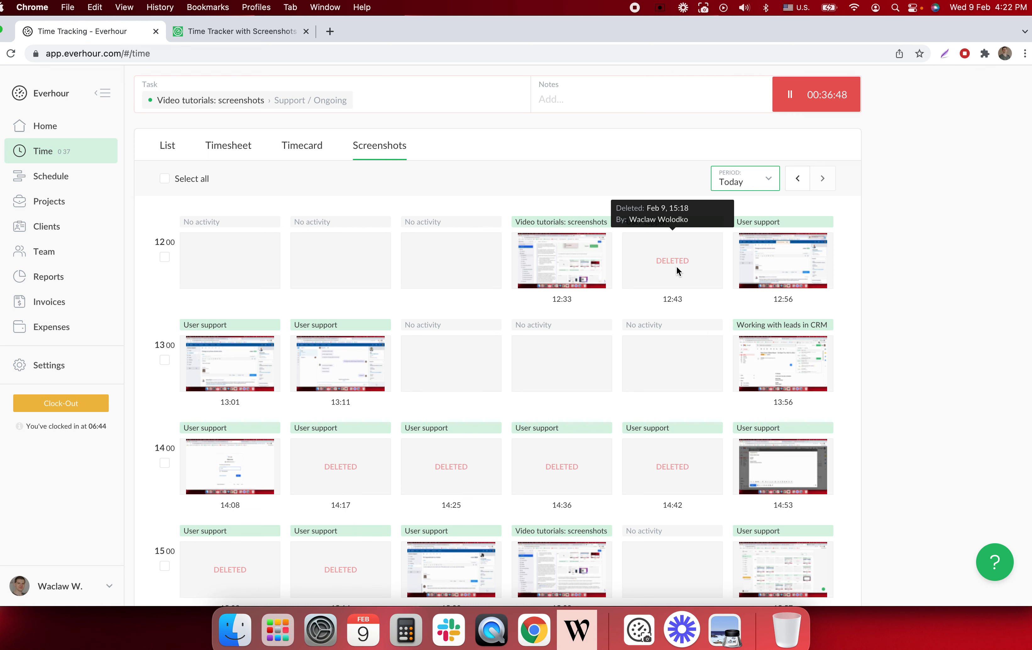
mouse_move(678, 272)
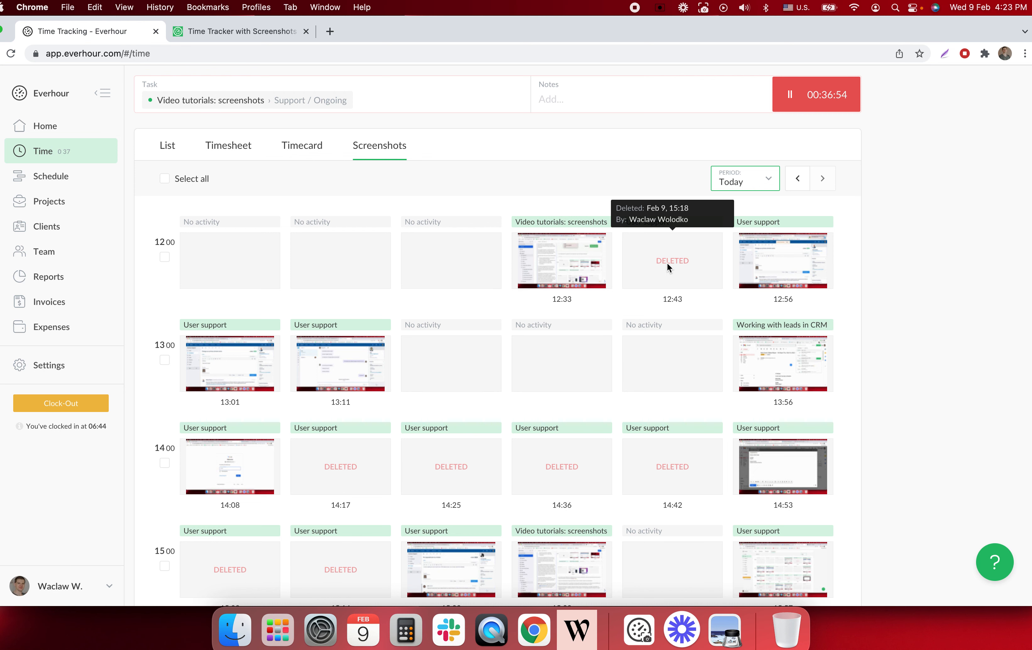
scroll("down", 3)
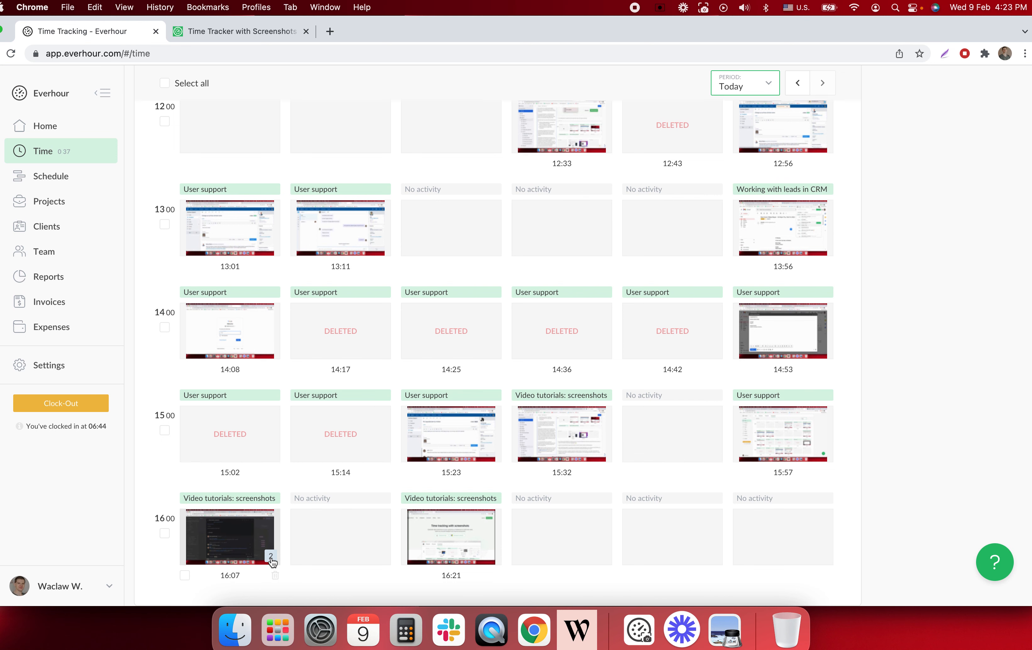
mouse_move(158, 568)
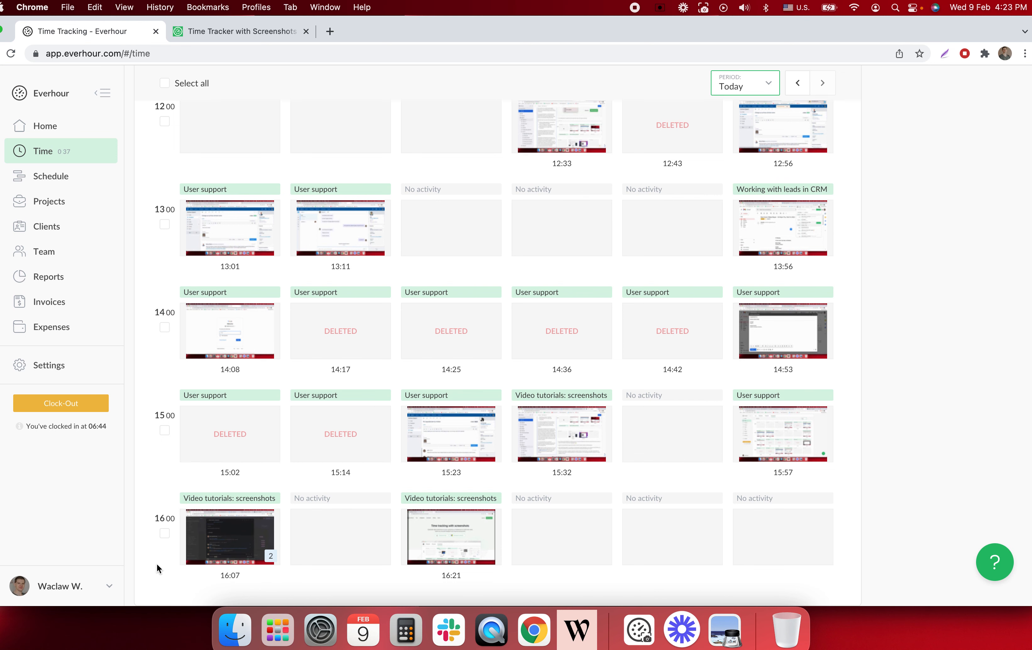
mouse_move(234, 547)
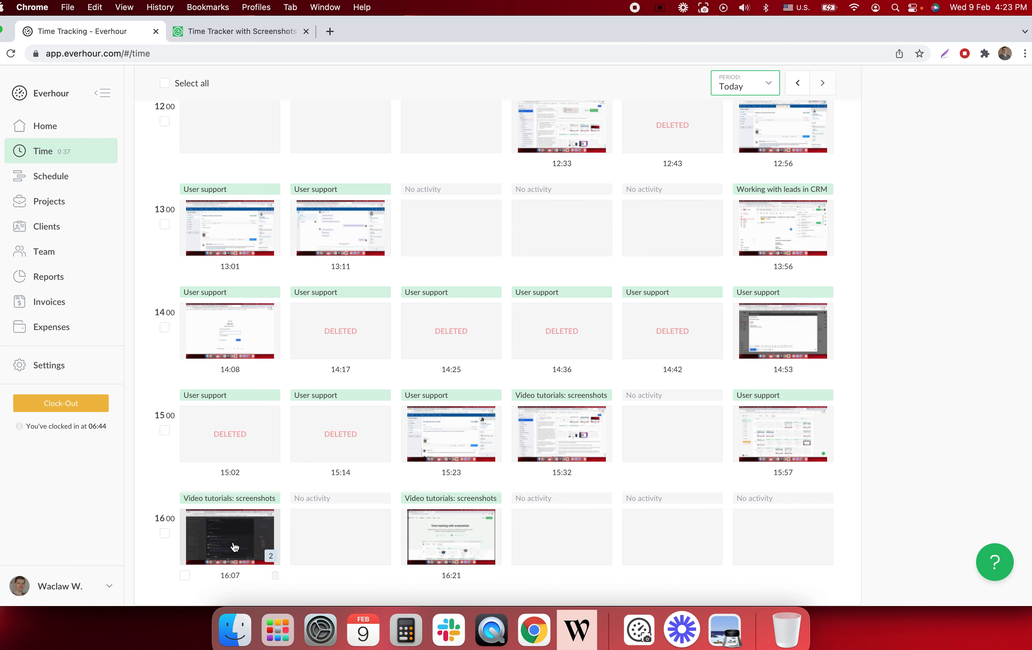
left_click(229, 536)
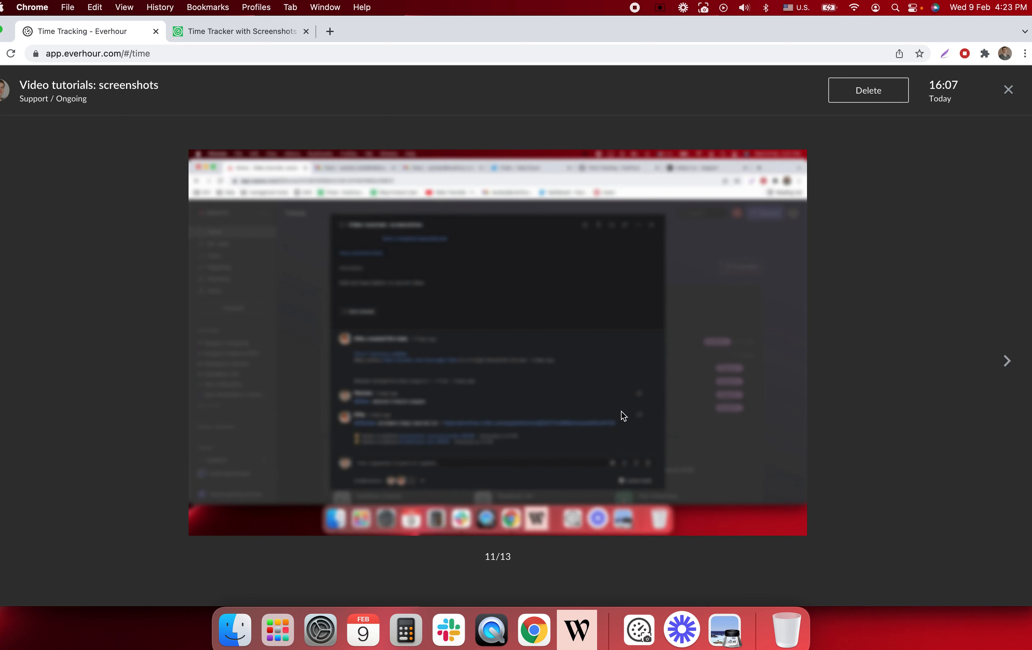
left_click(1006, 361)
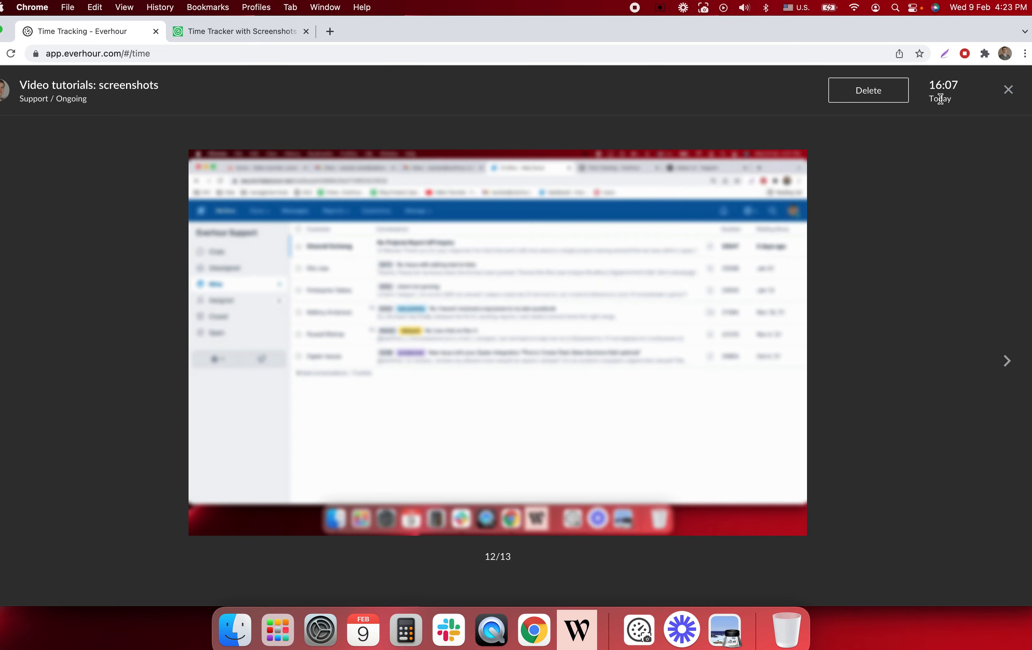
left_click(1007, 89)
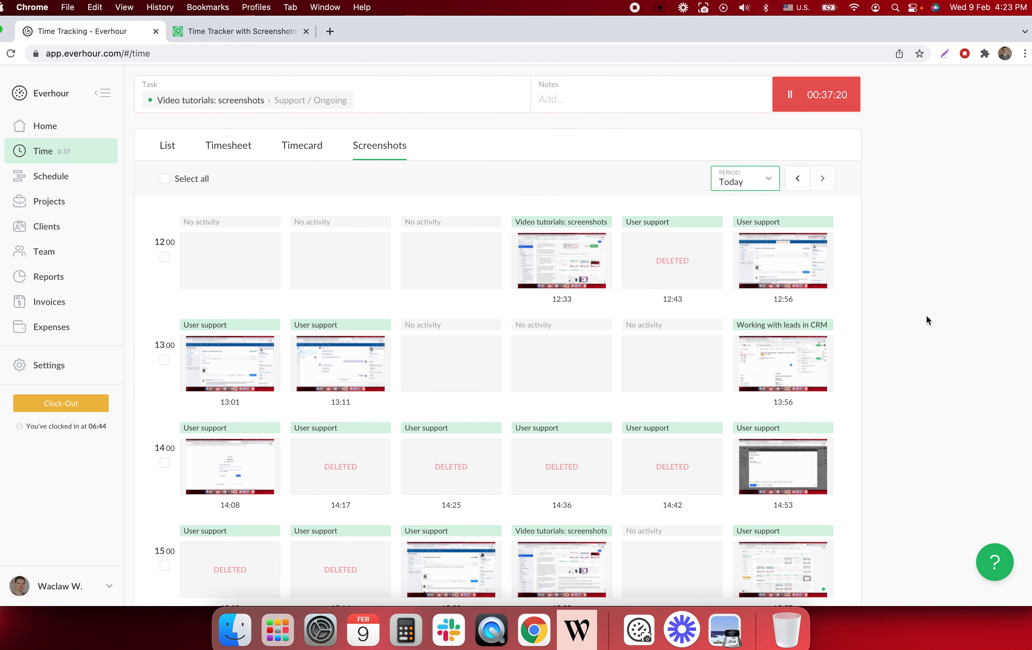
mouse_move(465, 157)
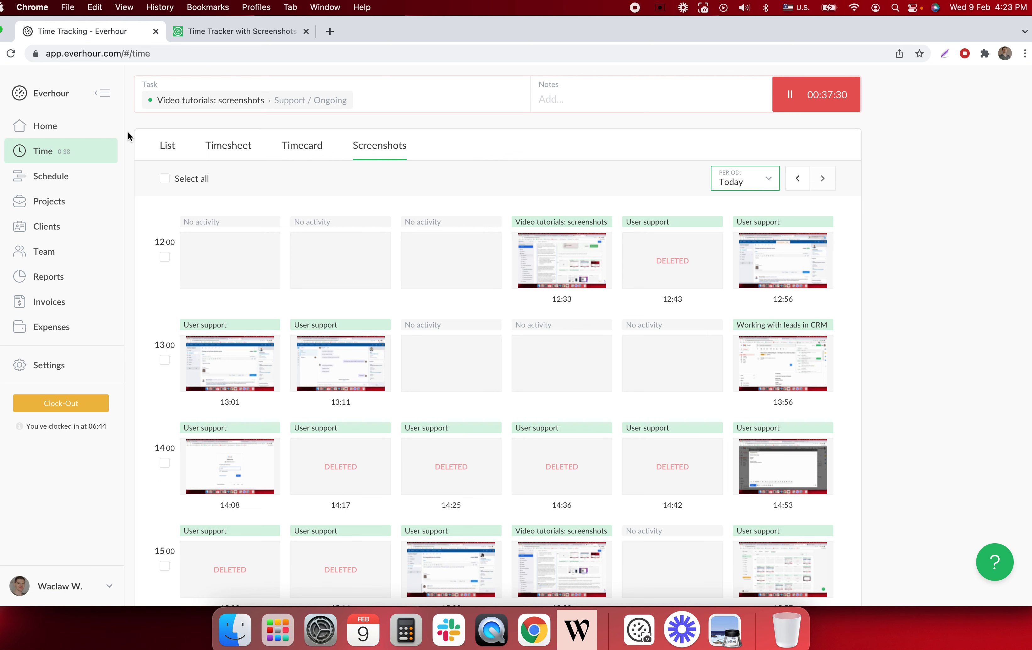
mouse_move(46, 126)
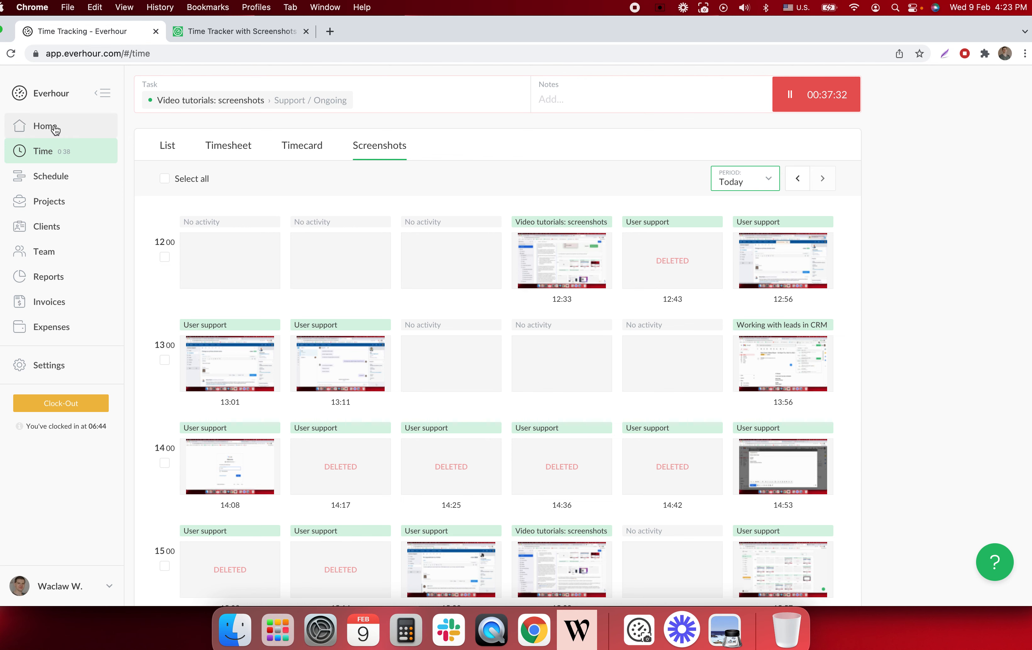
left_click(45, 126)
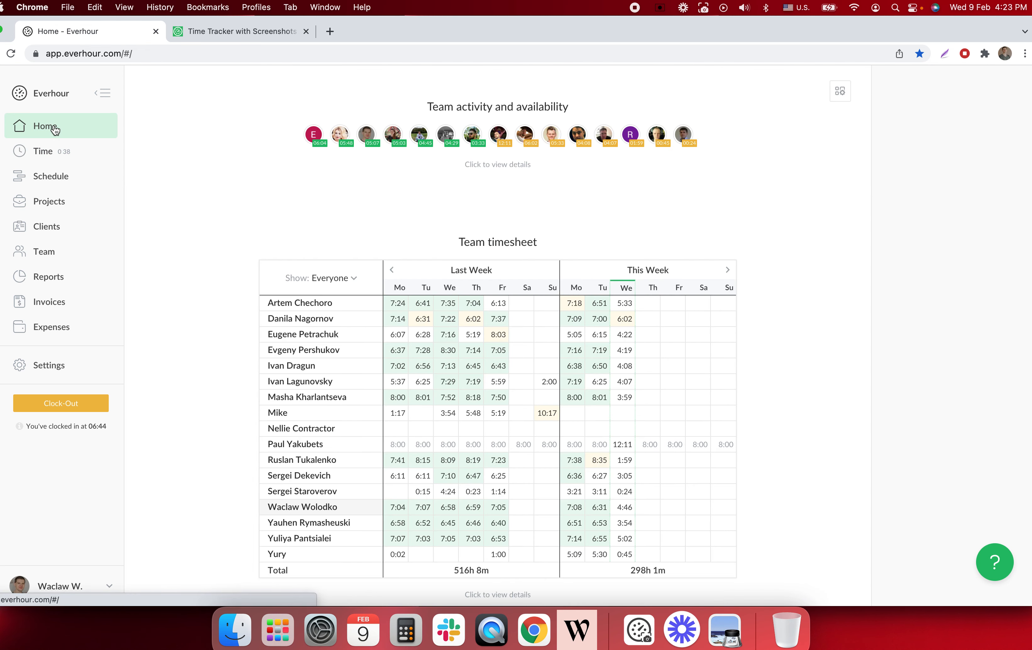
scroll("down", 3)
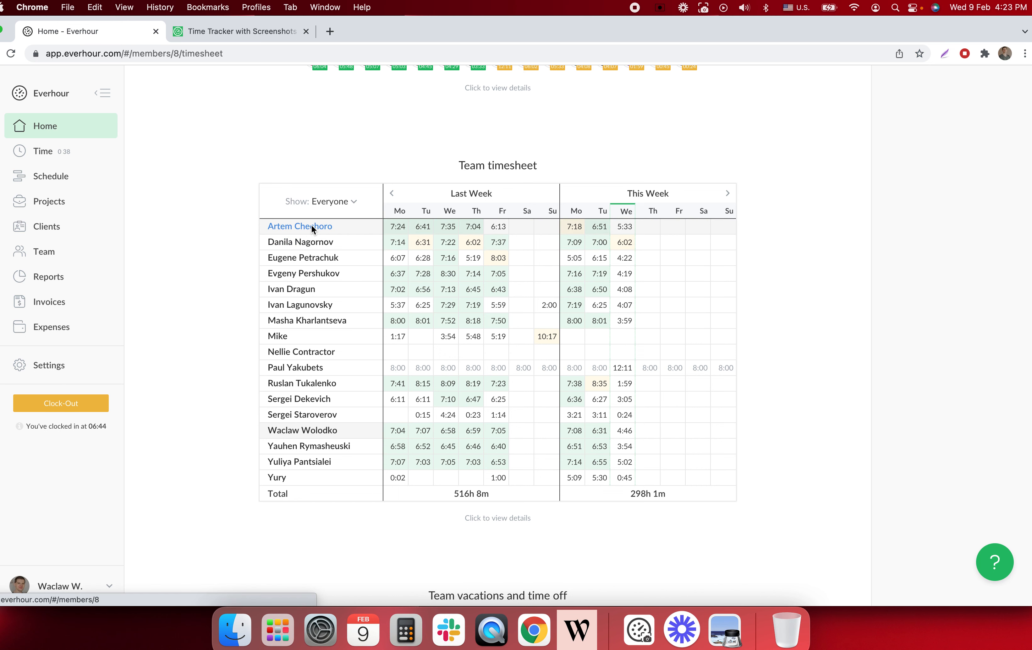
left_click(298, 226)
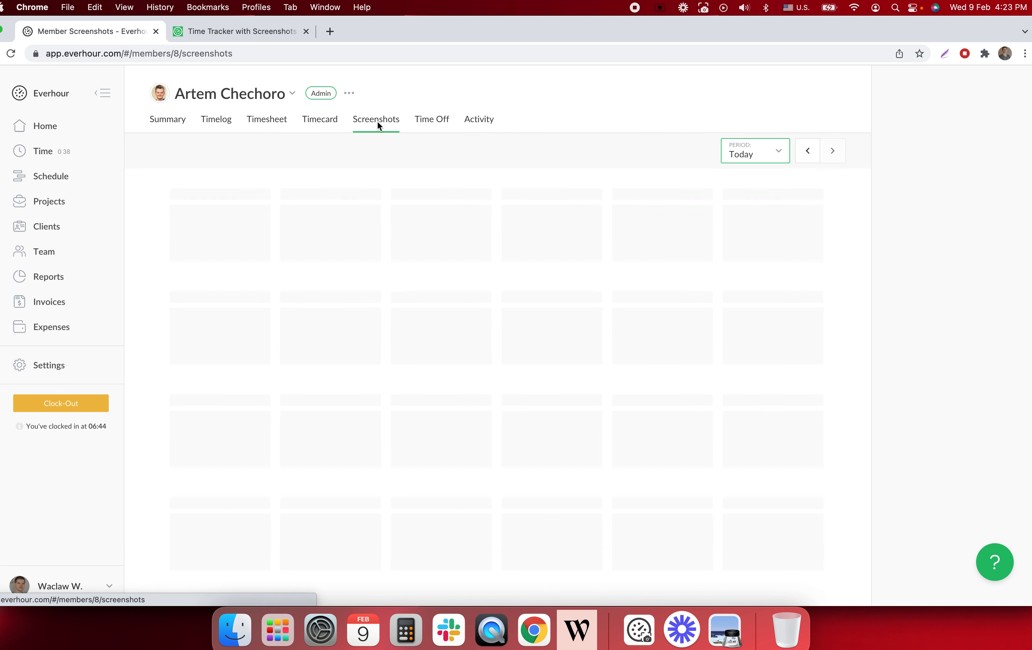
left_click(753, 151)
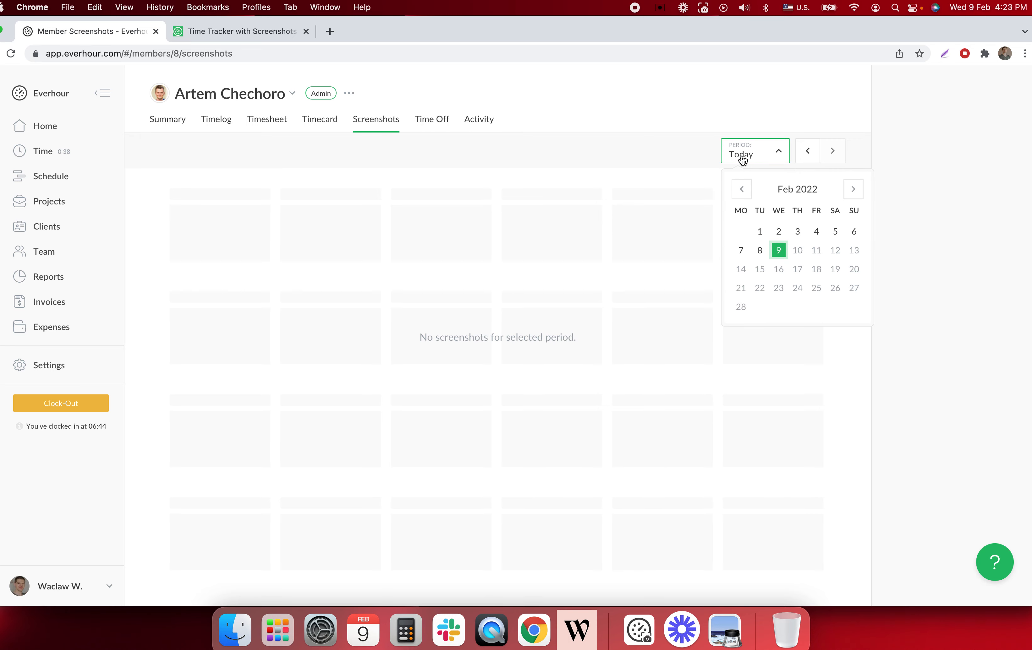
left_click(740, 250)
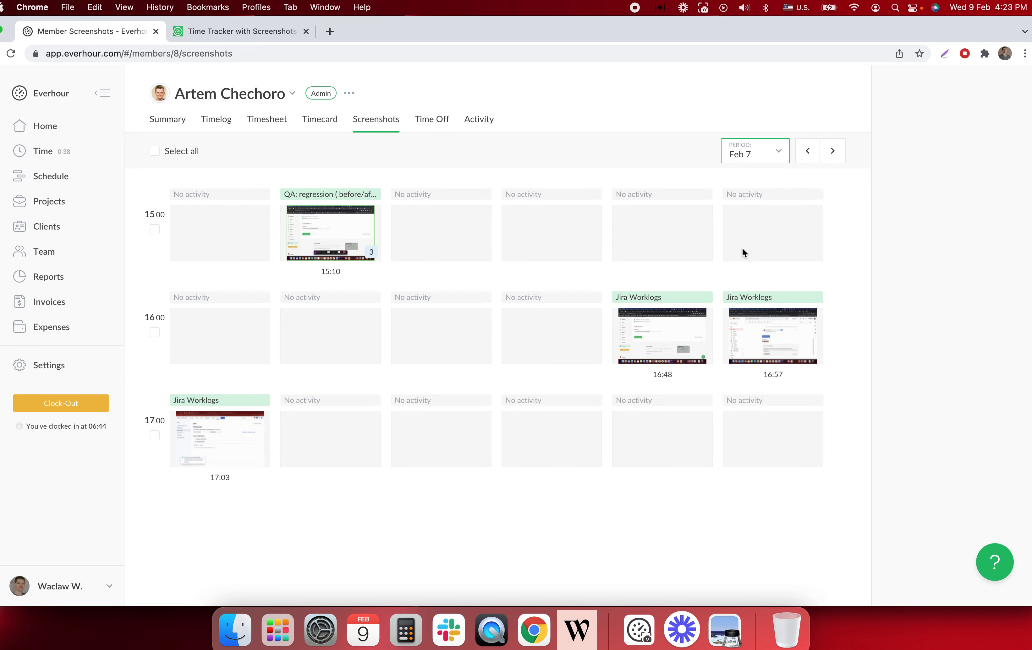
mouse_move(330, 196)
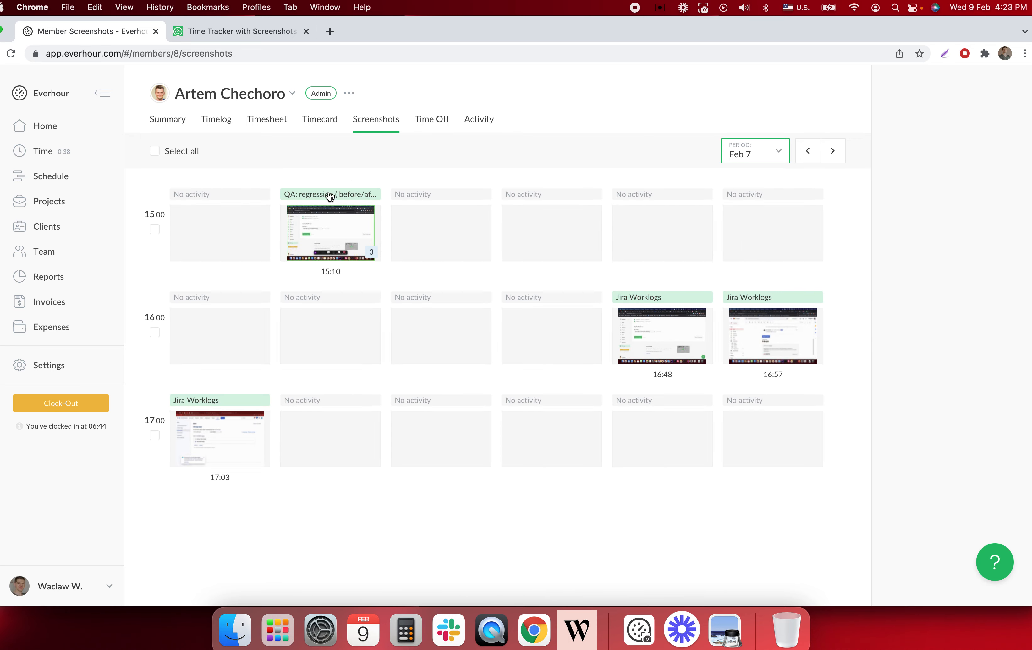
mouse_move(529, 176)
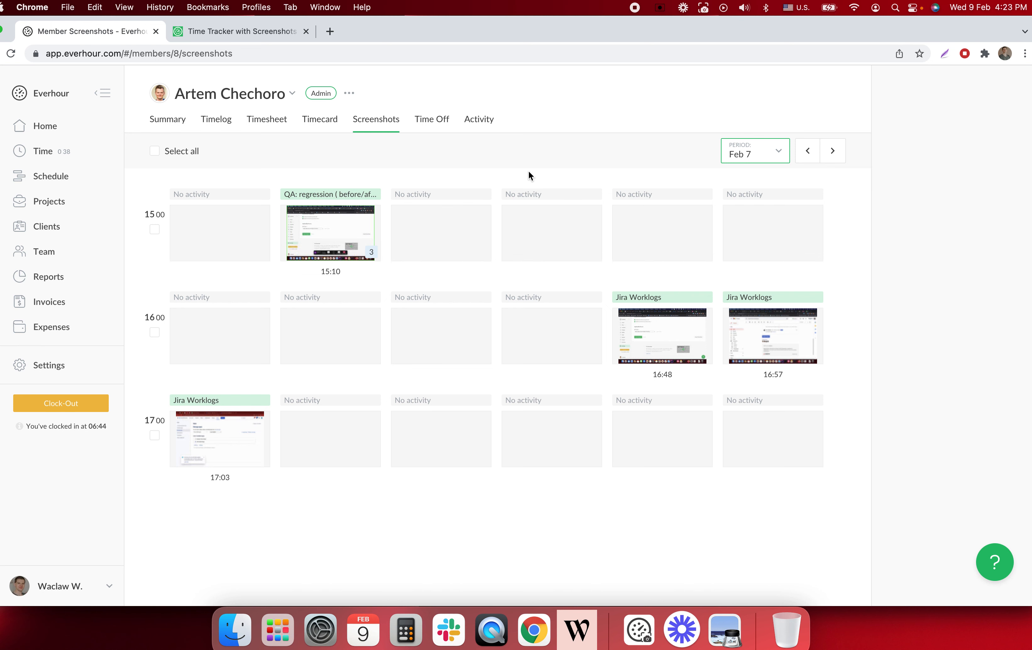
mouse_move(271, 99)
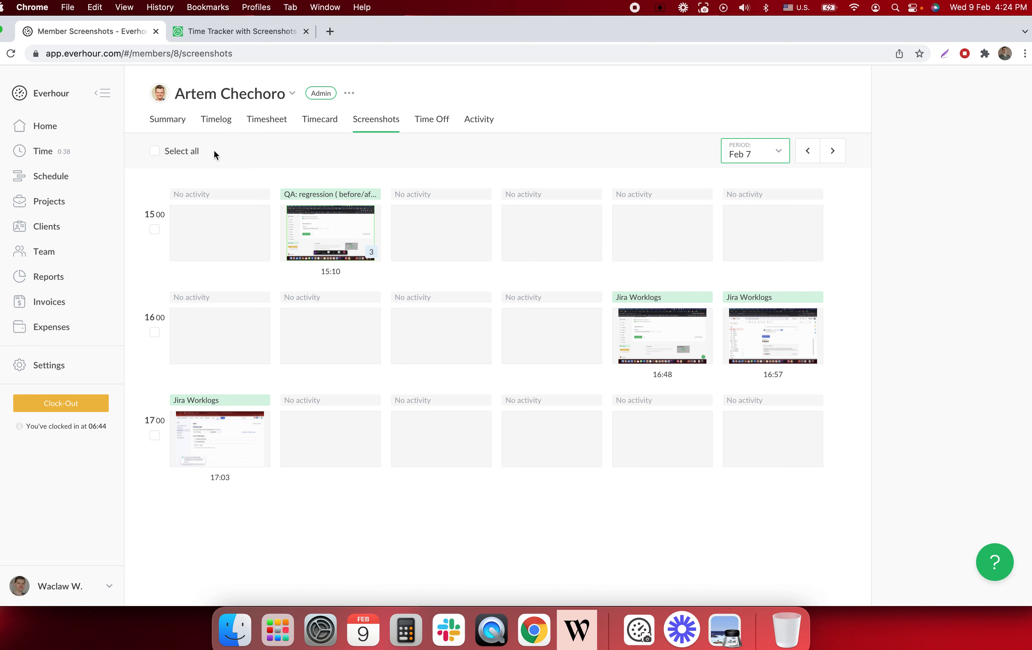
mouse_move(306, 165)
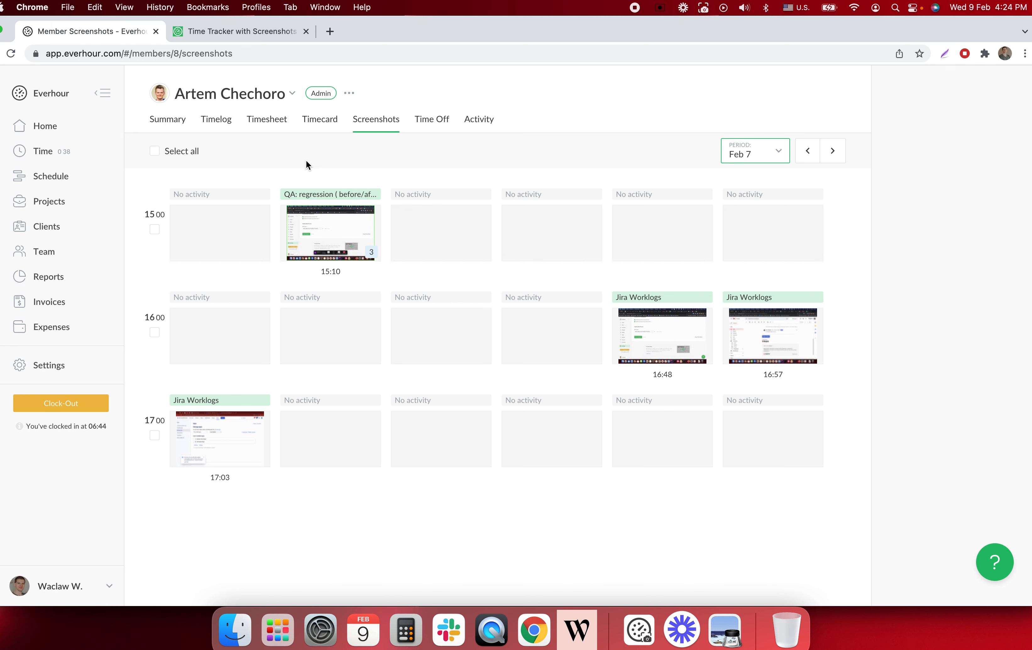
mouse_move(44, 252)
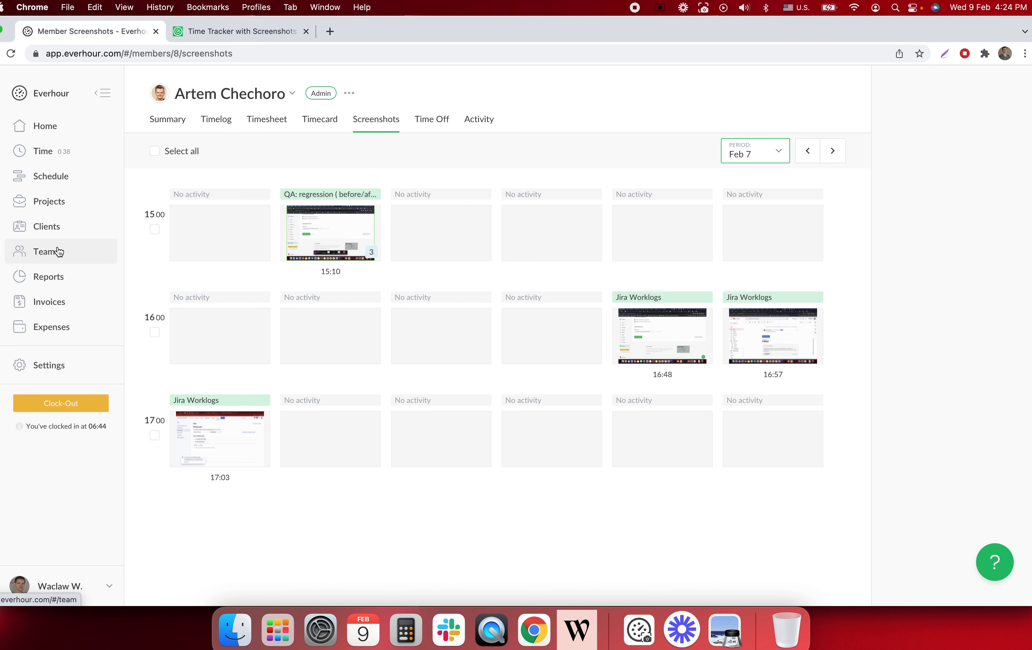
Step: Visit the Team timers overview, then return to my own Time screenshots page
left_click(45, 251)
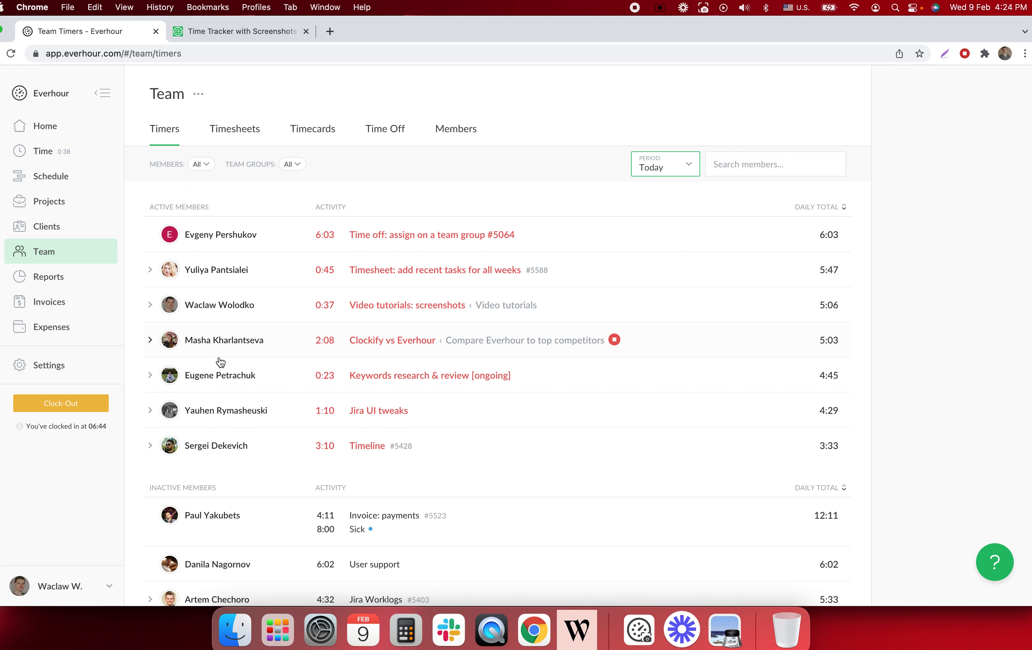
mouse_move(55, 171)
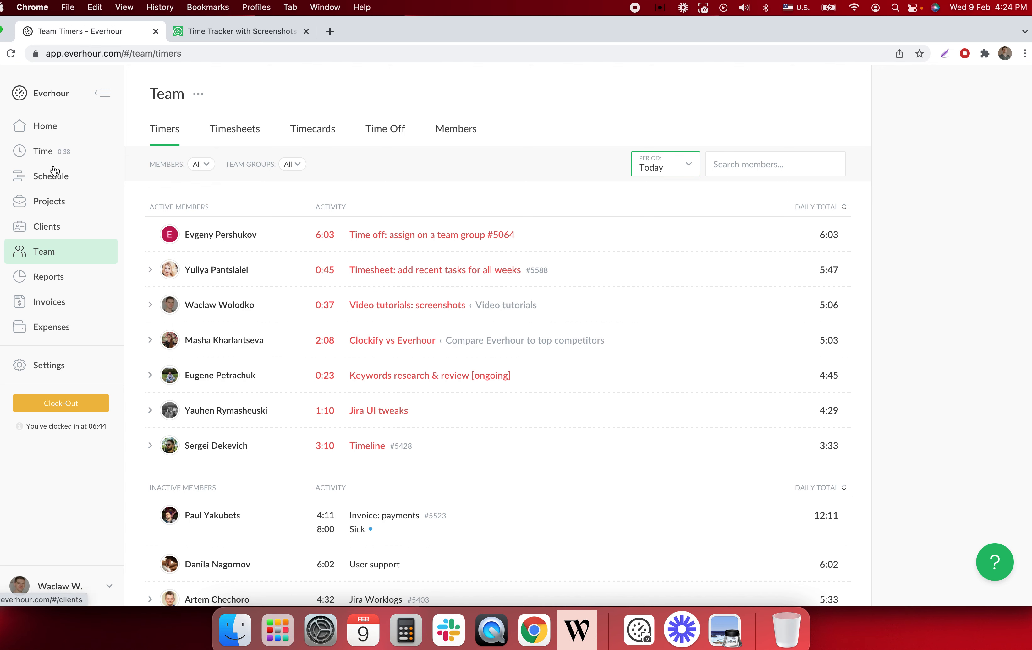
left_click(42, 151)
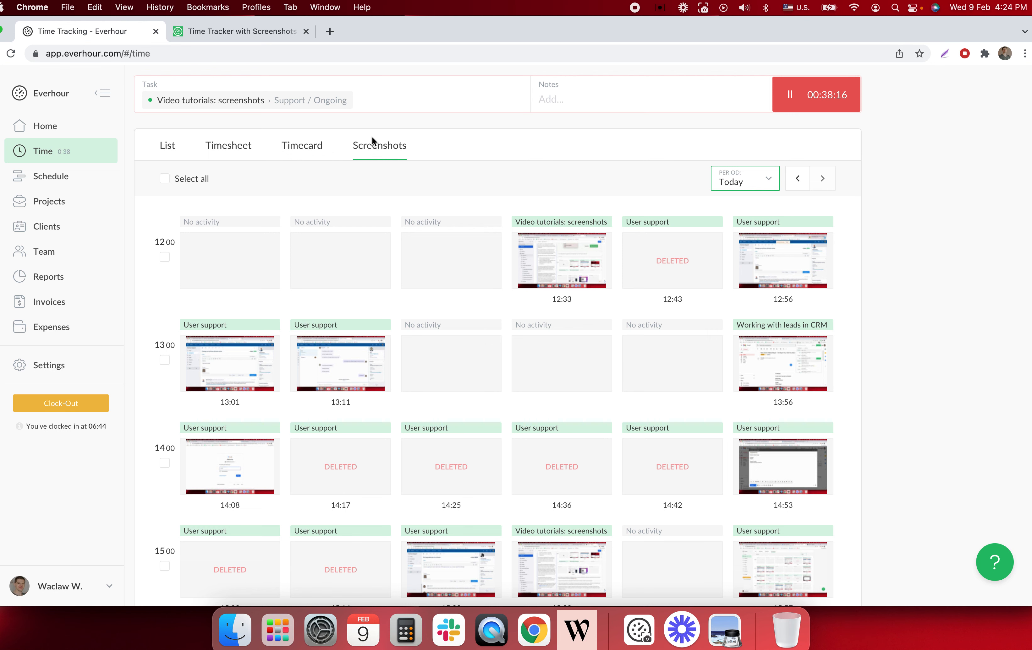
mouse_move(993, 573)
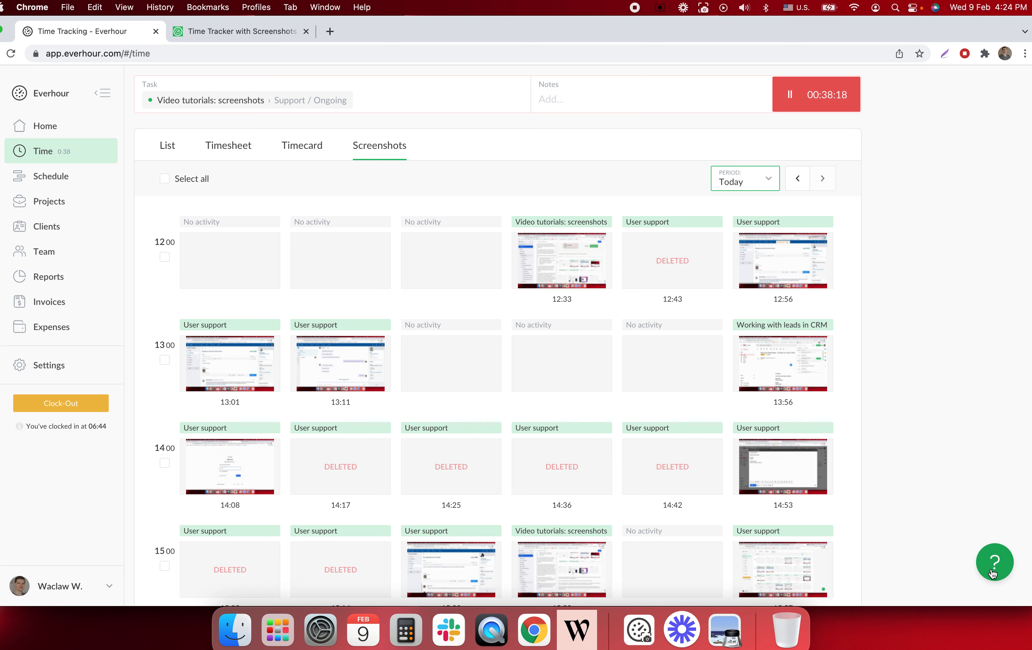